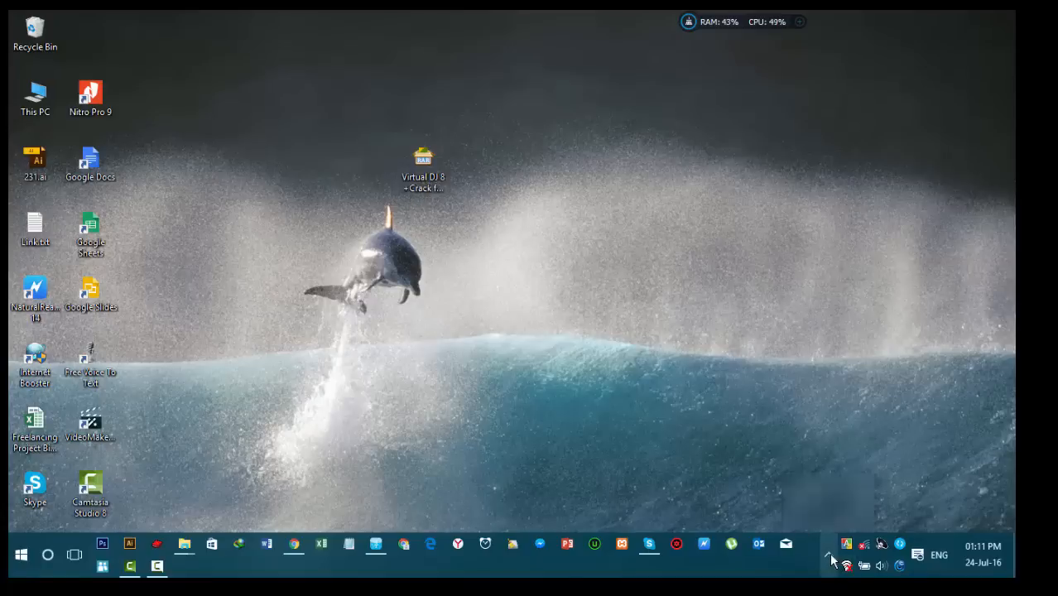
Extract the Virtual DJ 8 +Crack RAR with PeaZip into a same-named desktop folder.
{"action": "left_click", "coordinate": [828, 556]}
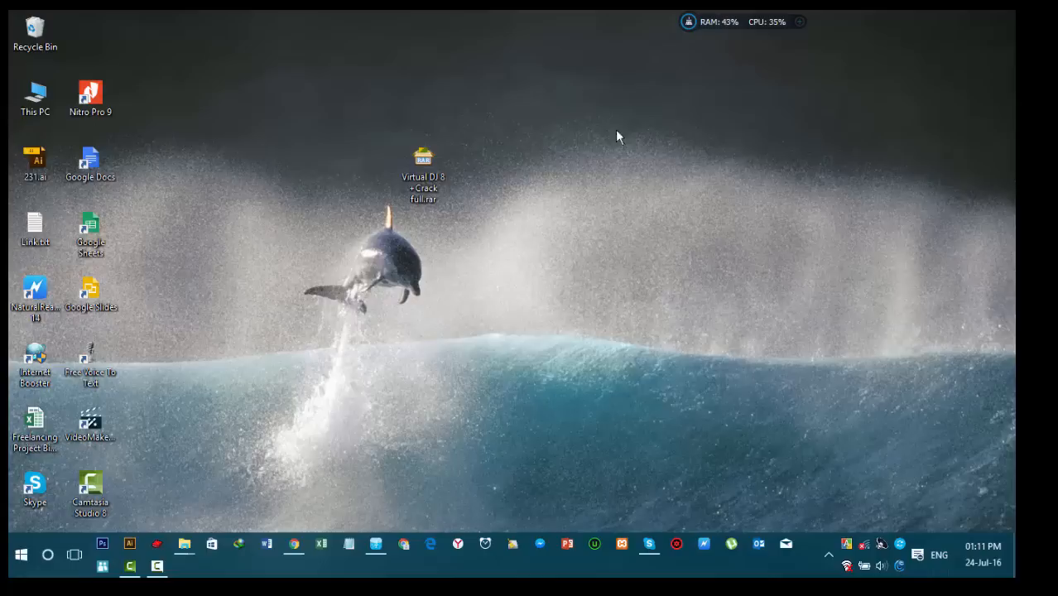
{"action": "left_click", "coordinate": [423, 165]}
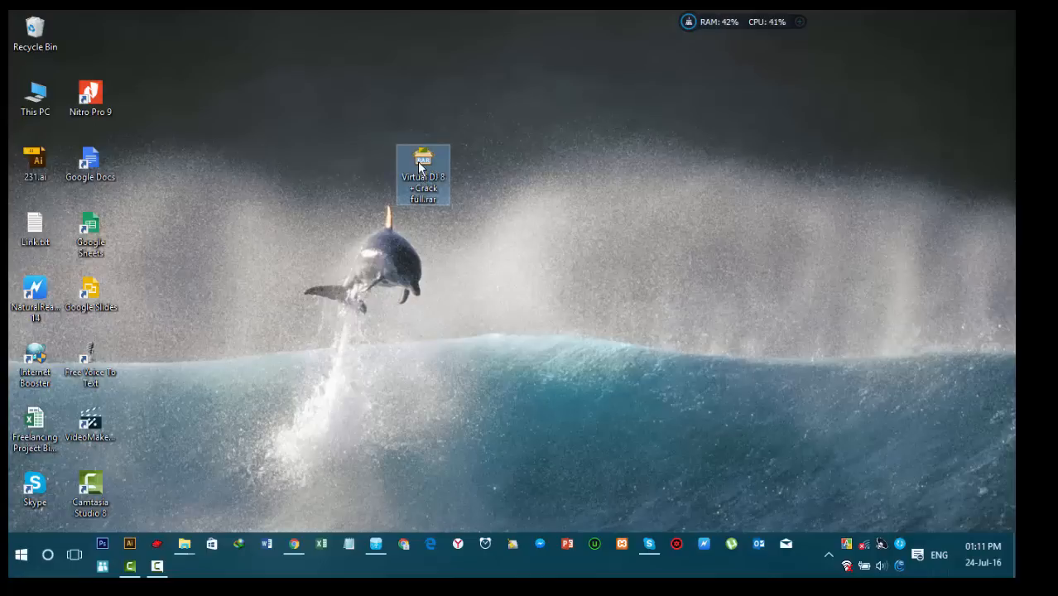
{"action": "right_click", "coordinate": [423, 174]}
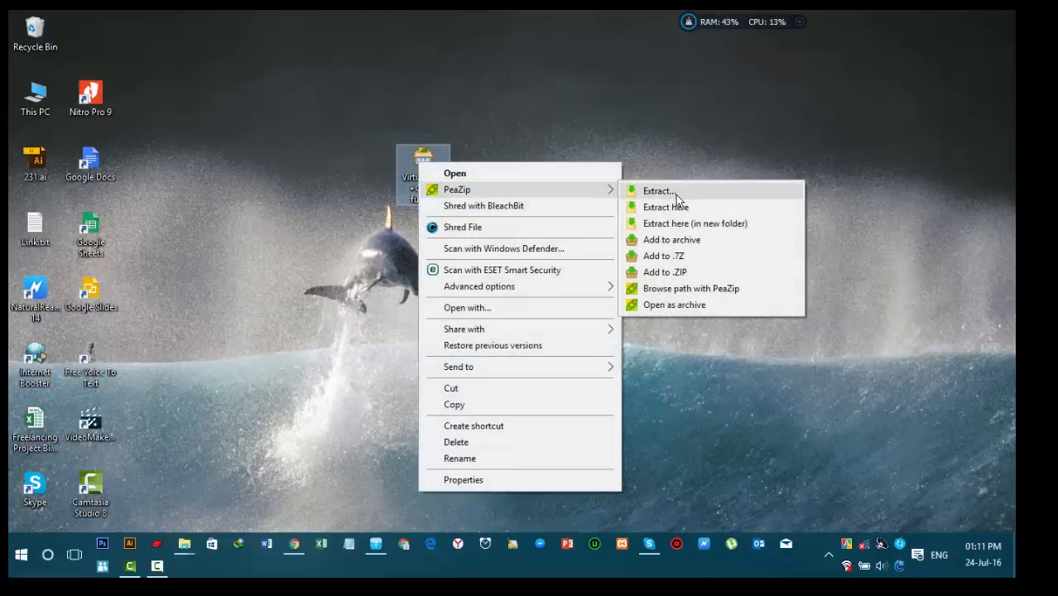
{"action": "left_click", "coordinate": [683, 225]}
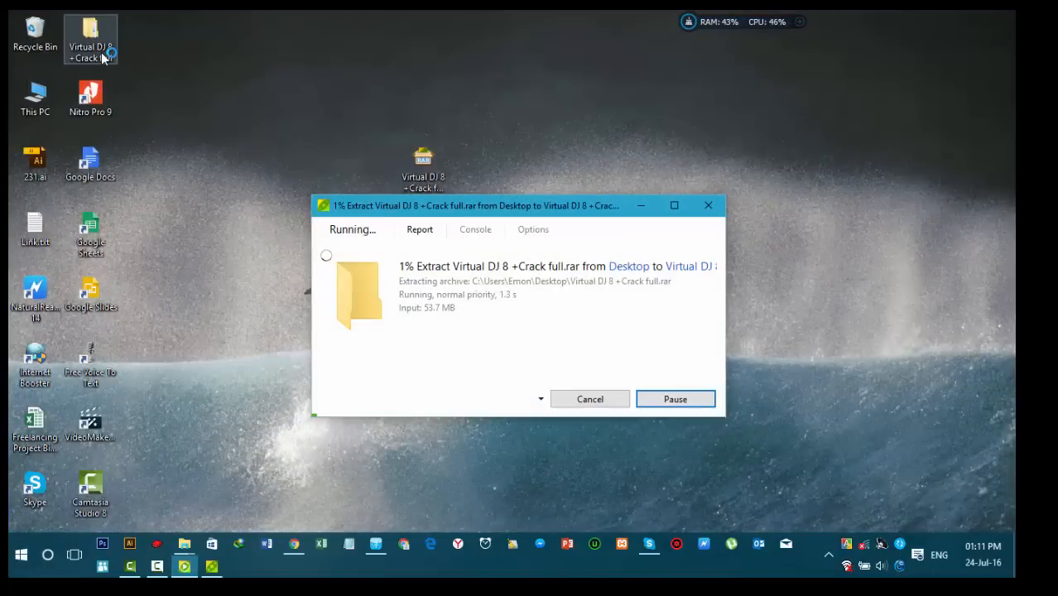
{"action": "mouse_move", "coordinate": [195, 120]}
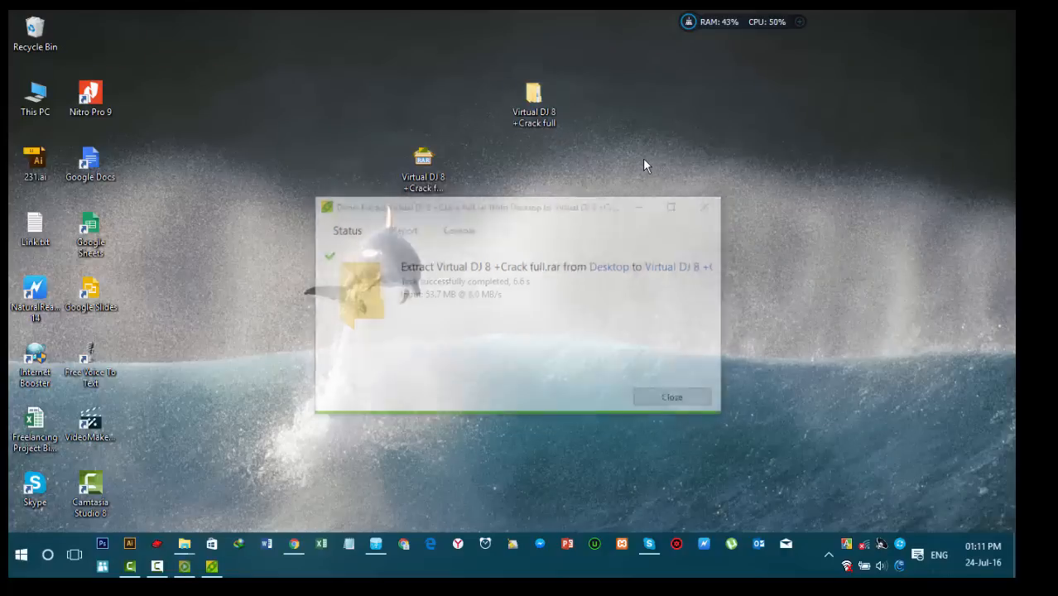
{"action": "left_click", "coordinate": [671, 396]}
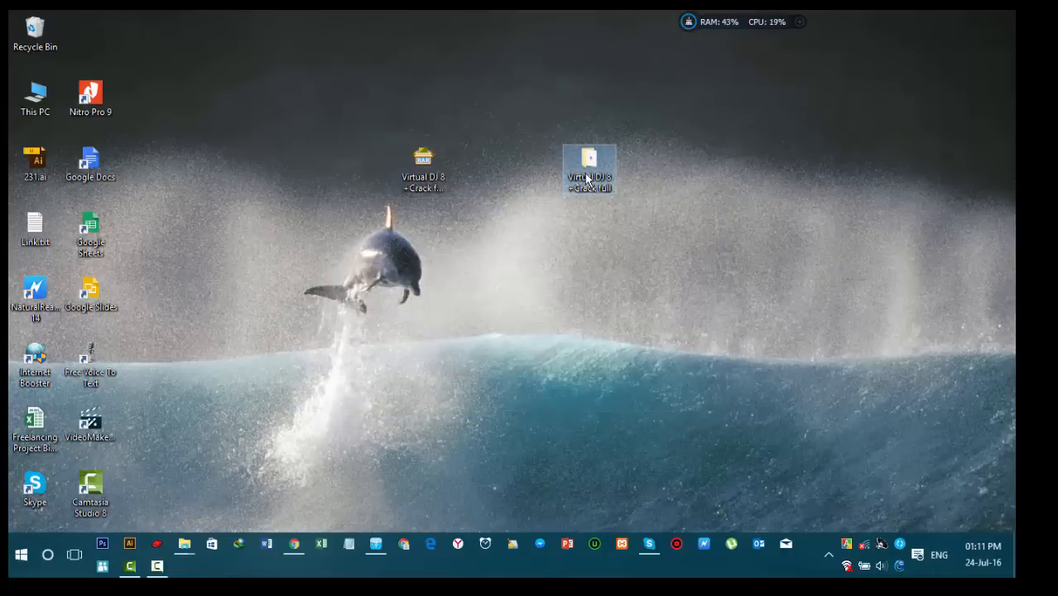
Browse the extracted folder's Crack and Patch subfolders and open INTRUCCIONES.txt in Notepad.
{"action": "double_click", "coordinate": [589, 163]}
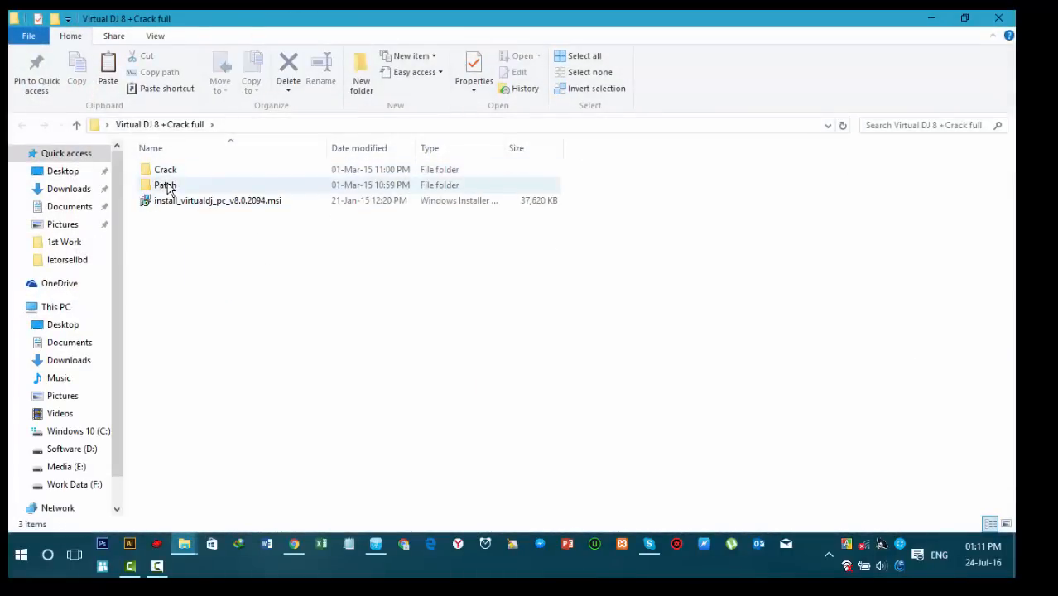
{"action": "left_click", "coordinate": [217, 200]}
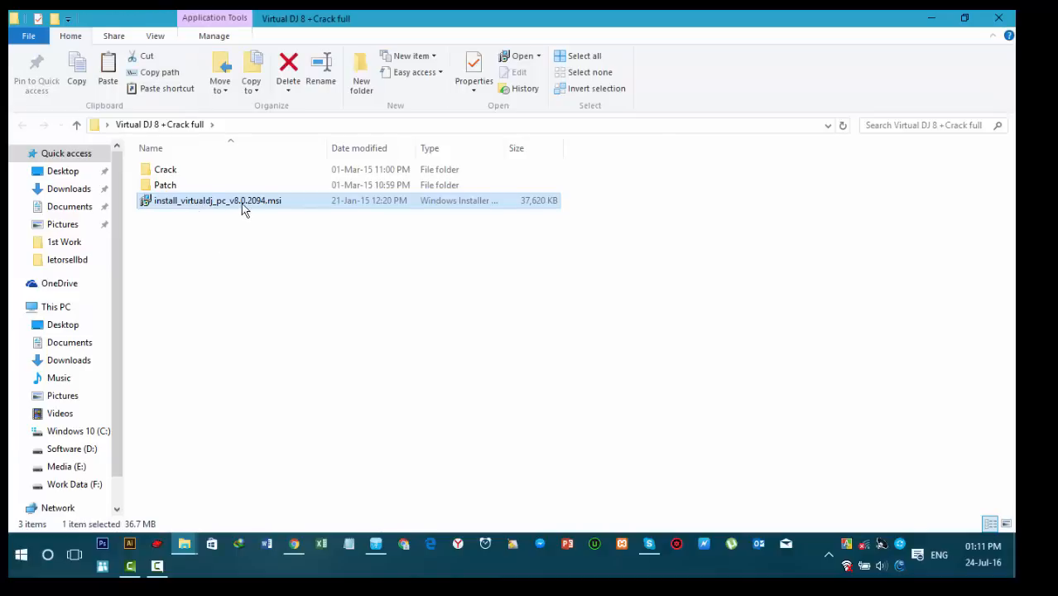
{"action": "right_click", "coordinate": [217, 201]}
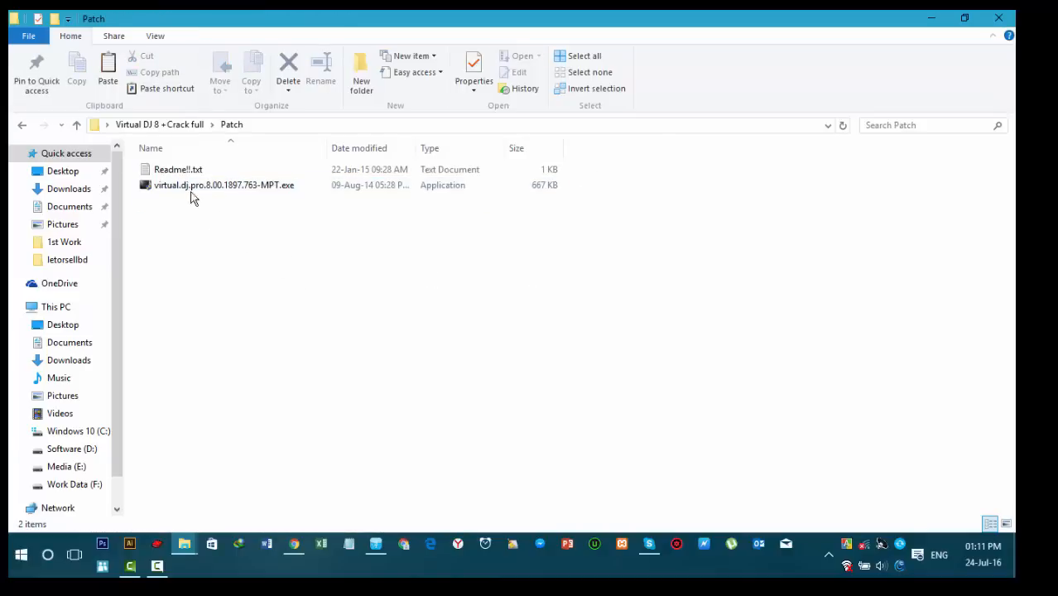
{"action": "double_click", "coordinate": [177, 169]}
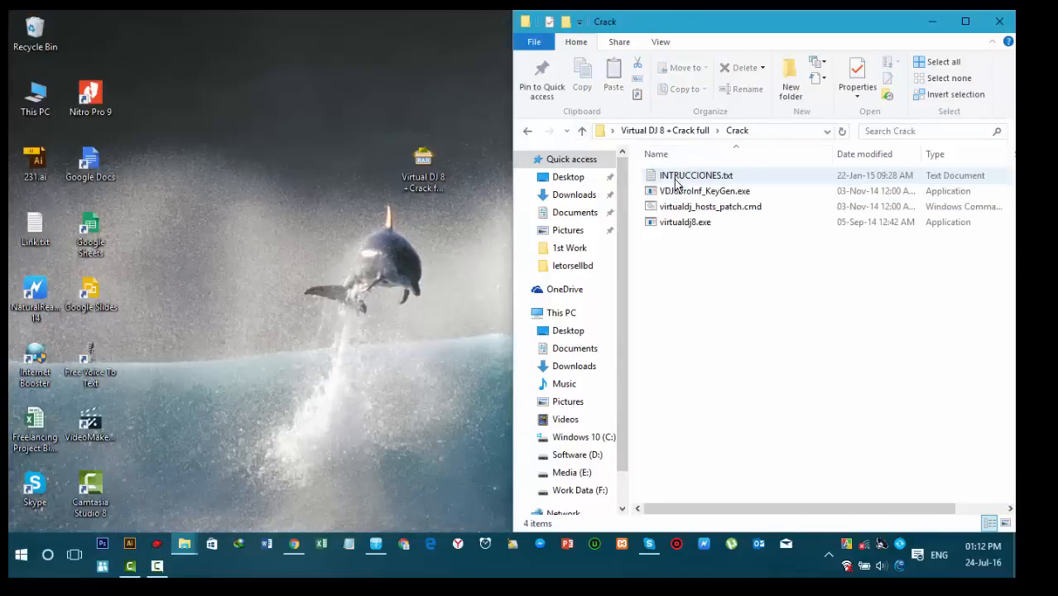
{"action": "double_click", "coordinate": [696, 175]}
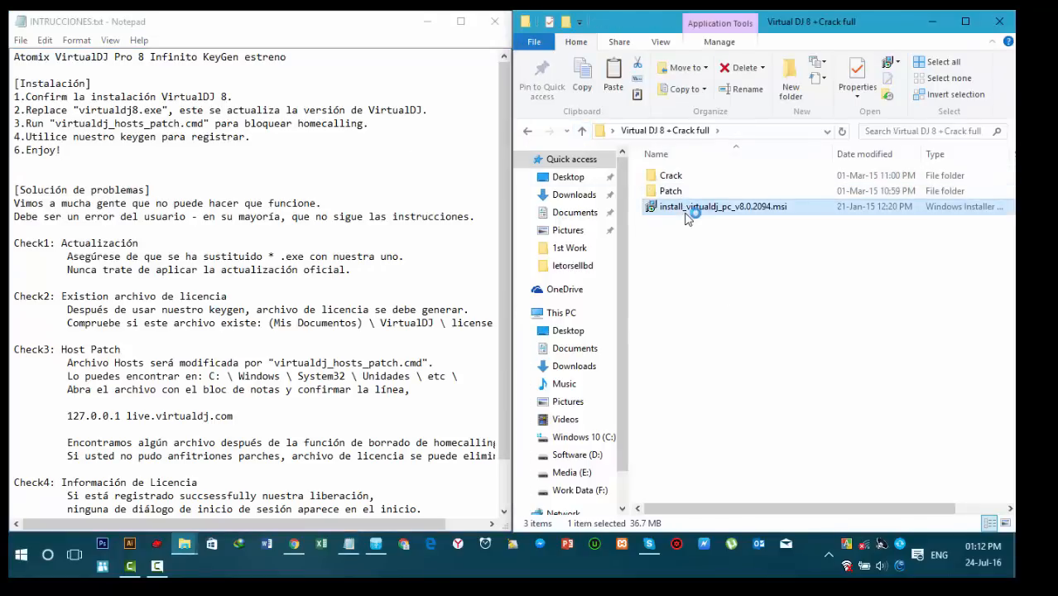
Install VirtualDJ 8 from the .msi using the Typical setup, then close the wizard.
{"action": "double_click", "coordinate": [716, 206]}
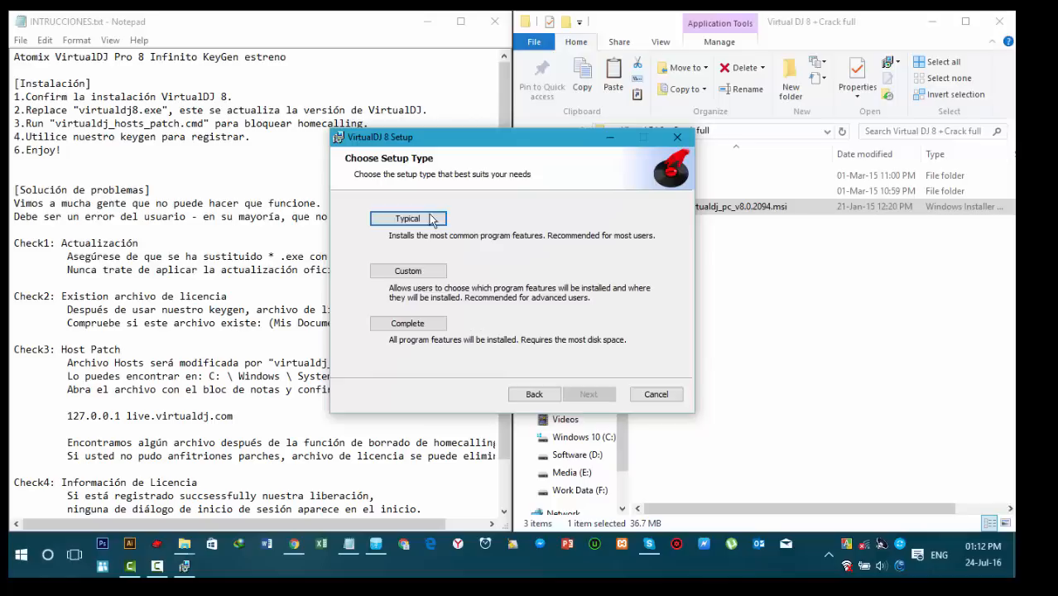
{"action": "left_click", "coordinate": [588, 394]}
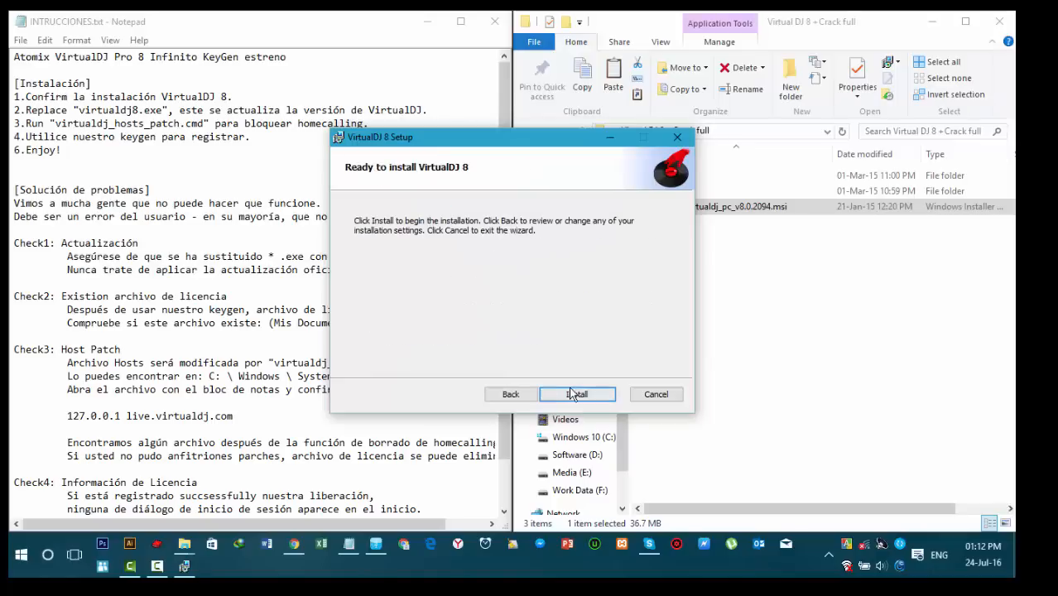
{"action": "left_click", "coordinate": [577, 394]}
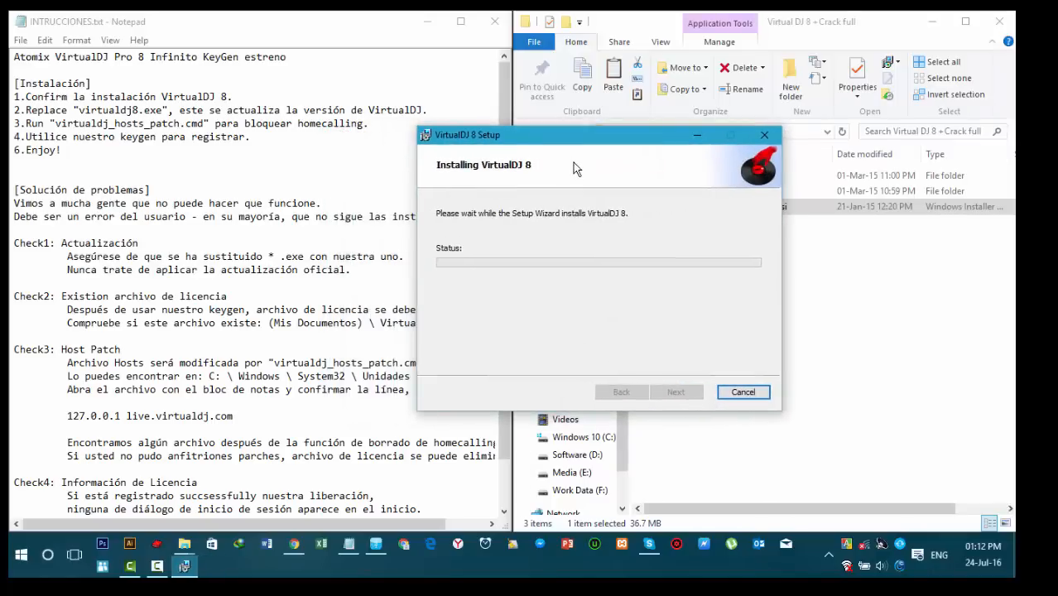
{"action": "mouse_move", "coordinate": [606, 177]}
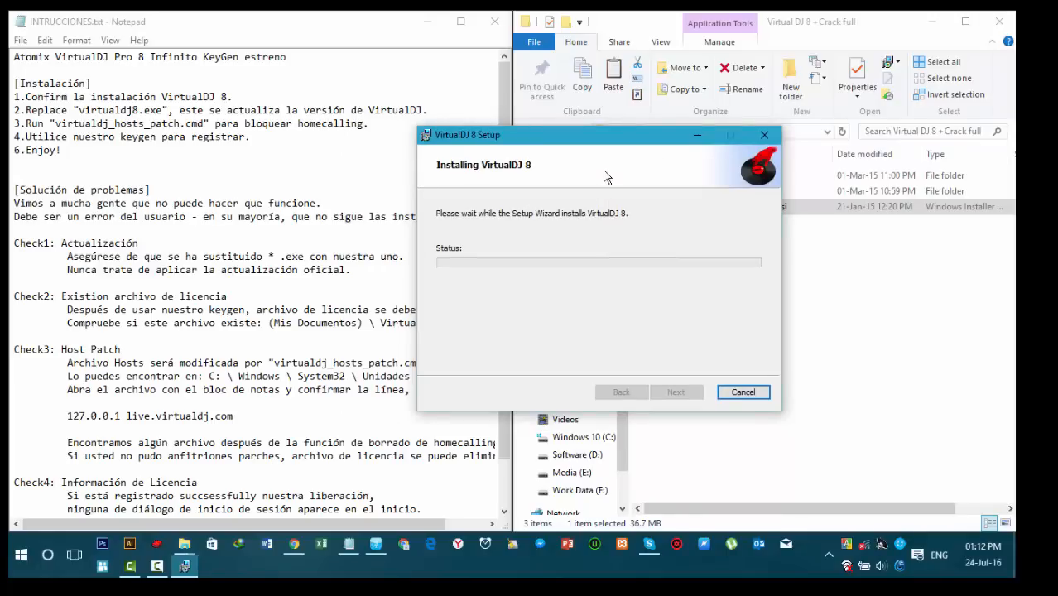
{"action": "mouse_move", "coordinate": [618, 196]}
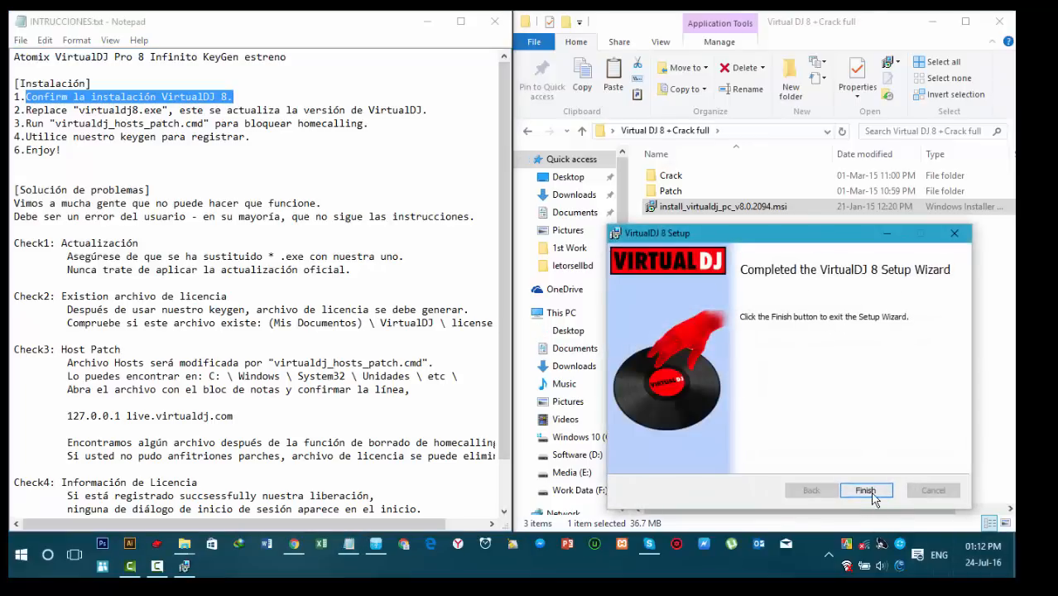
{"action": "left_click", "coordinate": [865, 490]}
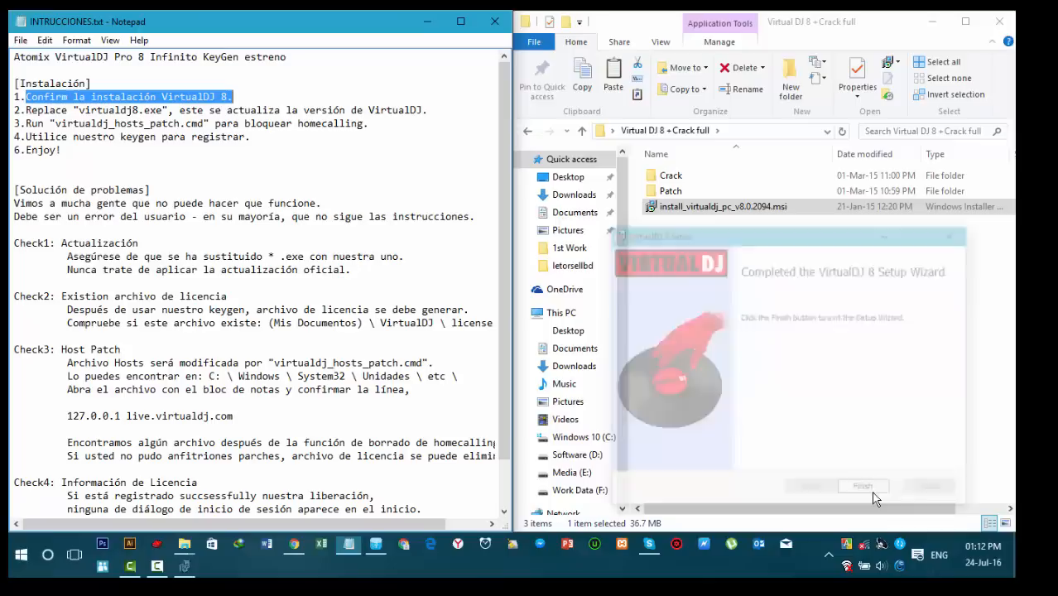
Navigate from the C: drive into Program Files (x86)\VirtualDJ, showing virtualdj8.exe.
{"action": "left_click", "coordinate": [864, 486]}
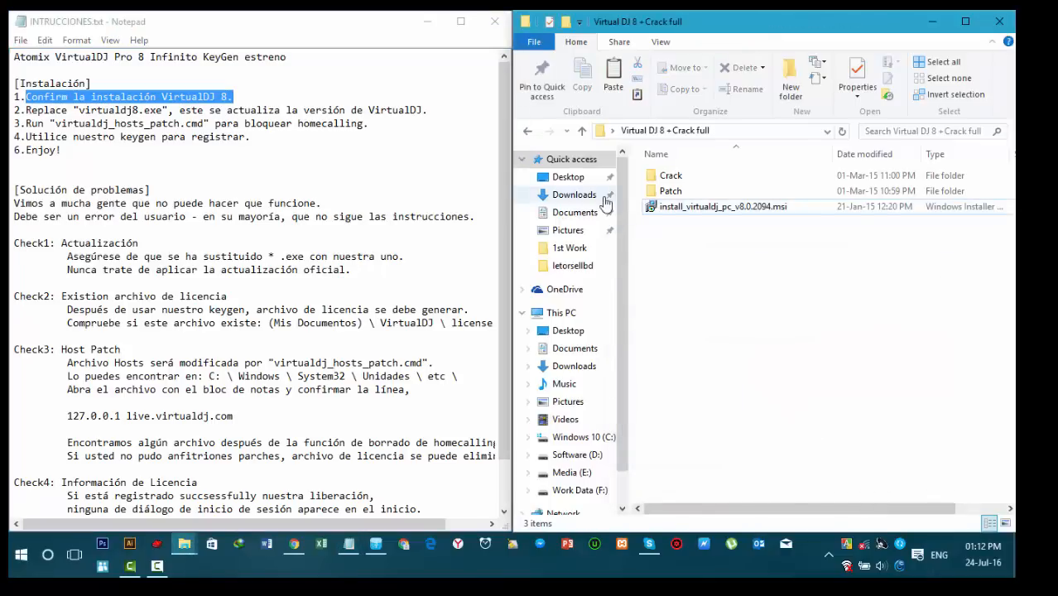
{"action": "scroll", "scroll_direction": "down", "scroll_amount": 3}
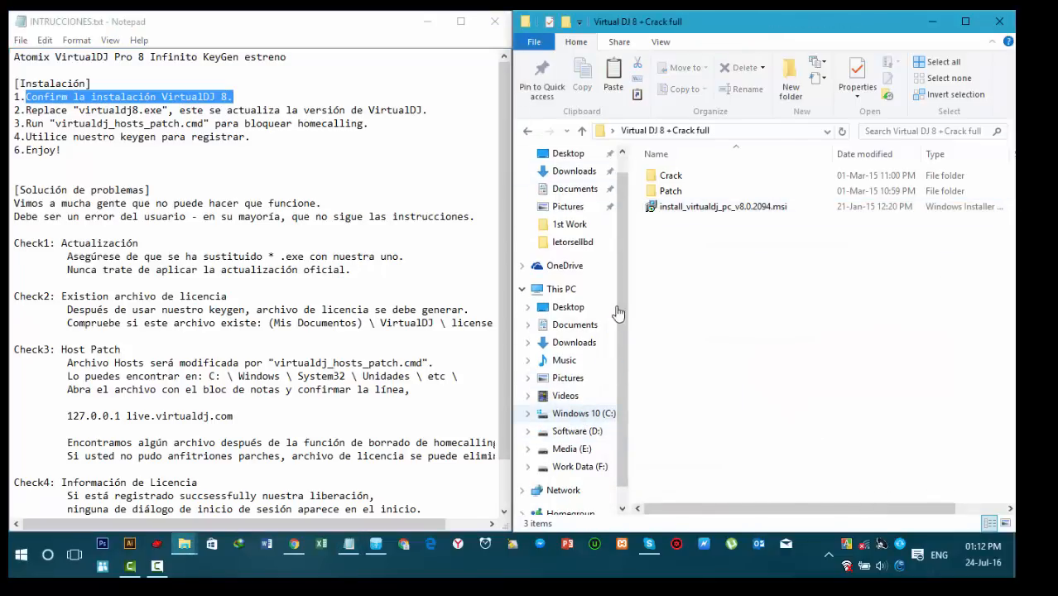
{"action": "right_click", "coordinate": [584, 413]}
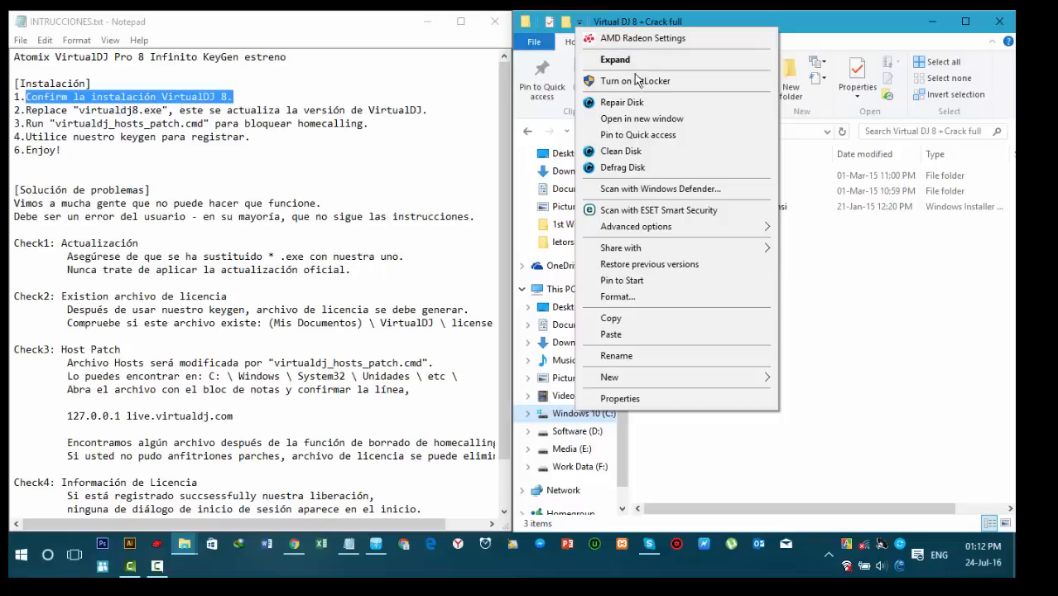
{"action": "mouse_move", "coordinate": [634, 80]}
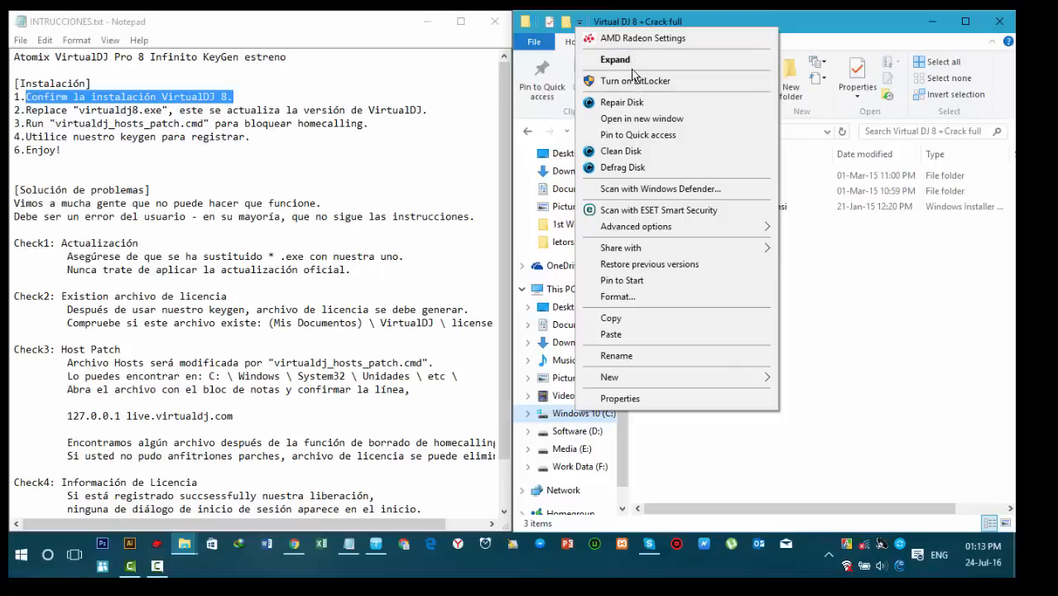
{"action": "mouse_move", "coordinate": [649, 264]}
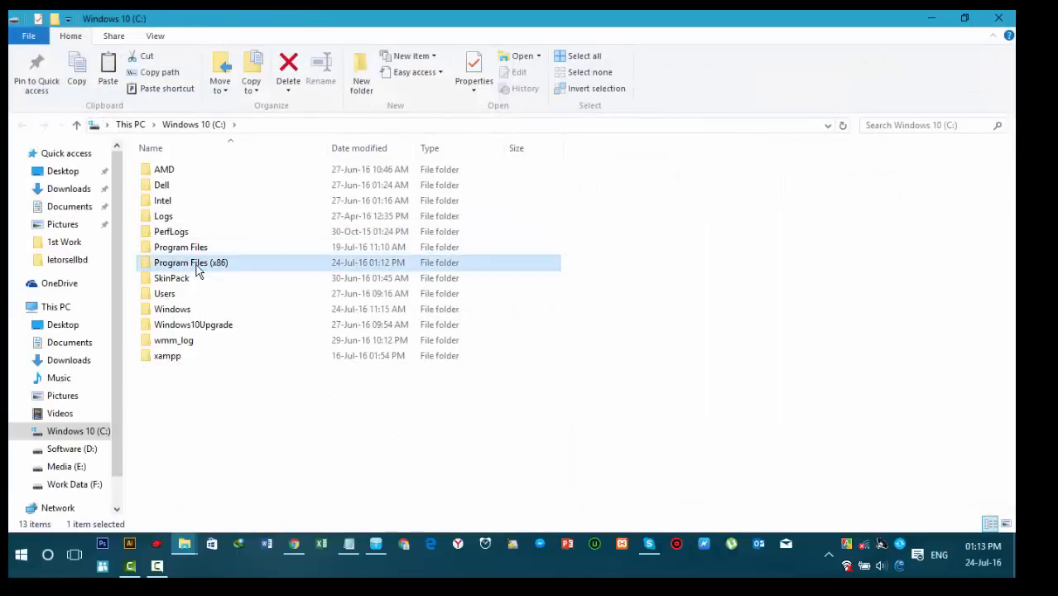
{"action": "double_click", "coordinate": [191, 262]}
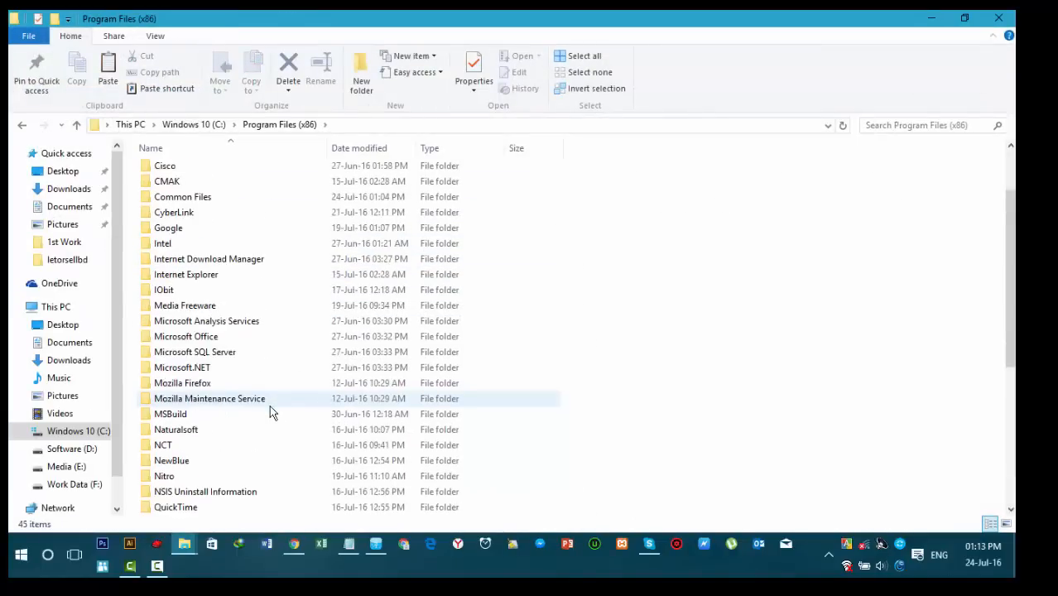
{"action": "scroll", "scroll_direction": "down", "scroll_amount": 3}
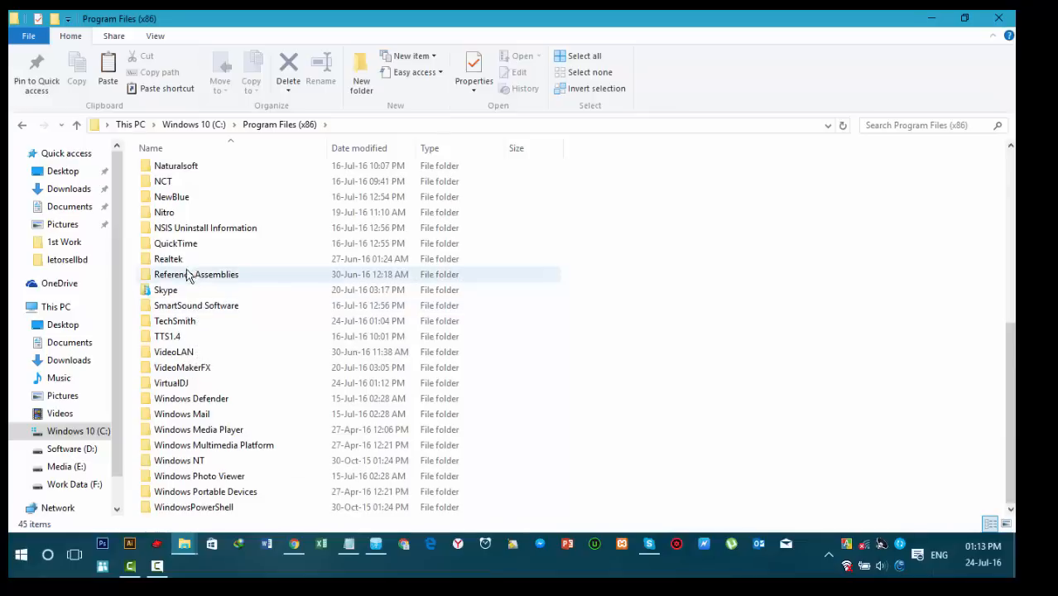
{"action": "mouse_move", "coordinate": [199, 386]}
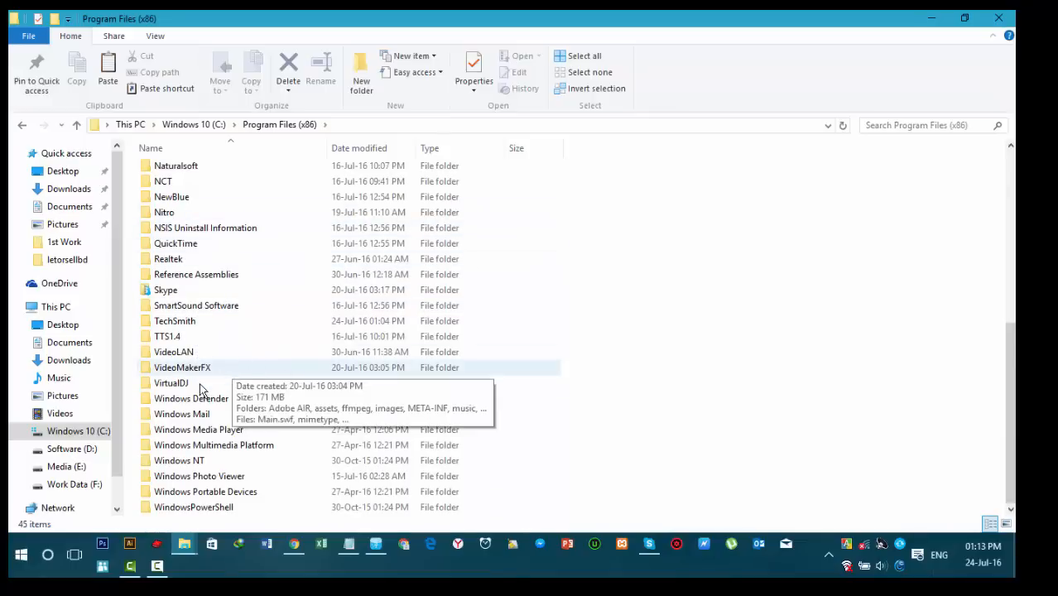
{"action": "double_click", "coordinate": [171, 383]}
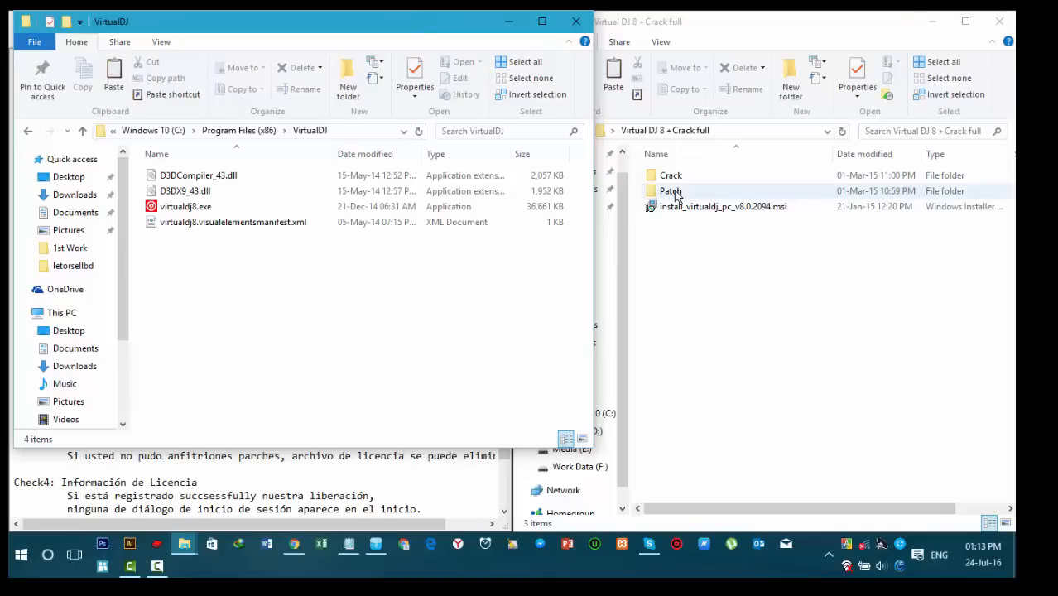
Put the Crack folder's keygen, hosts patch and virtualdj8.exe into the VirtualDJ folder, then minimize it.
{"action": "double_click", "coordinate": [669, 190]}
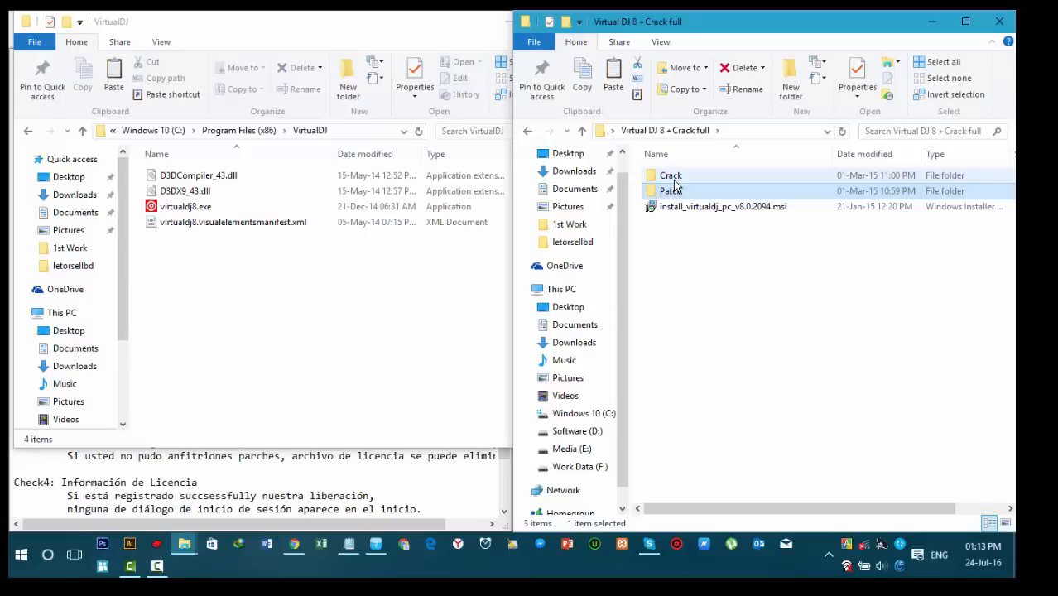
{"action": "double_click", "coordinate": [671, 174]}
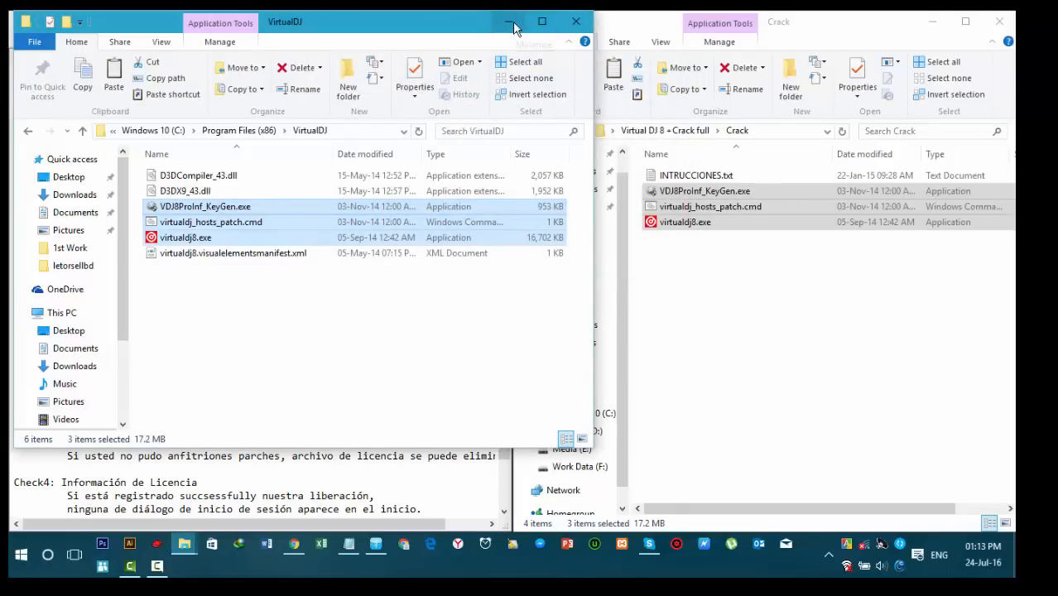
{"action": "left_click", "coordinate": [510, 21]}
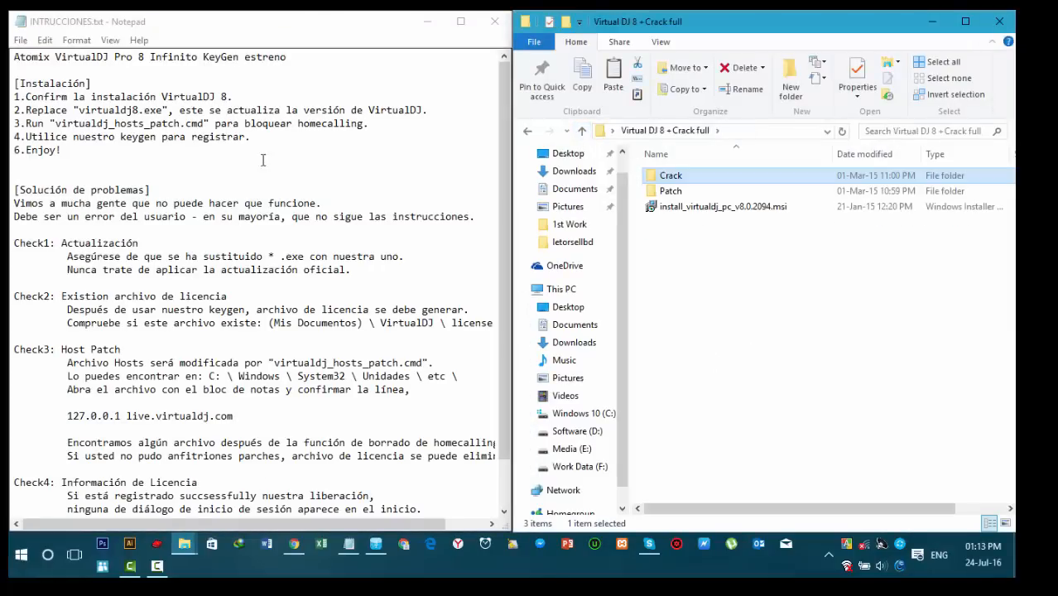
Run virtual.dj.pro.8.00.1897.763-MPT.exe from the Patch folder.
{"action": "double_click", "coordinate": [670, 191]}
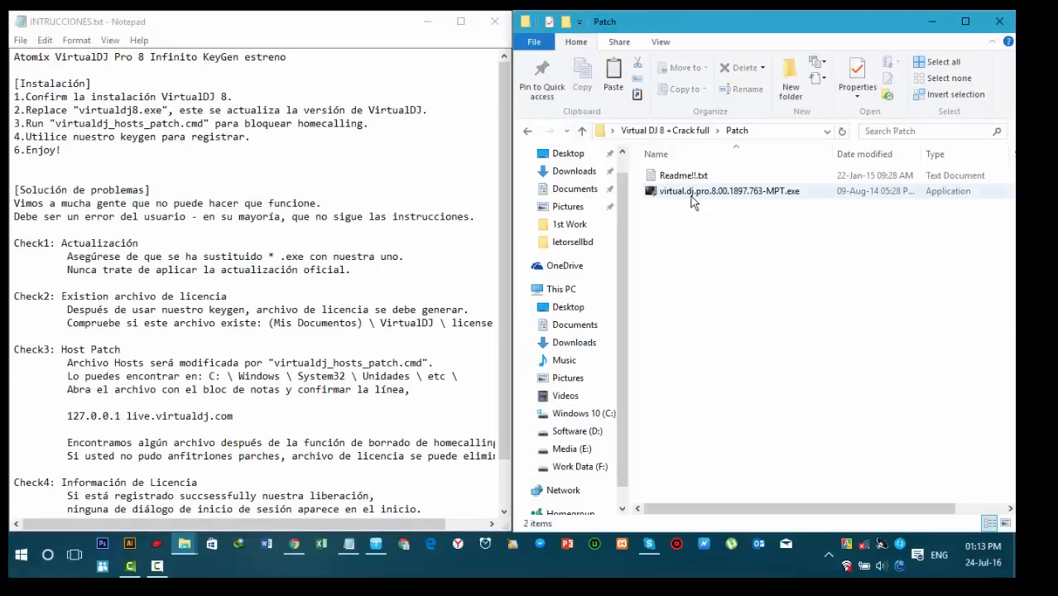
{"action": "left_click", "coordinate": [729, 191]}
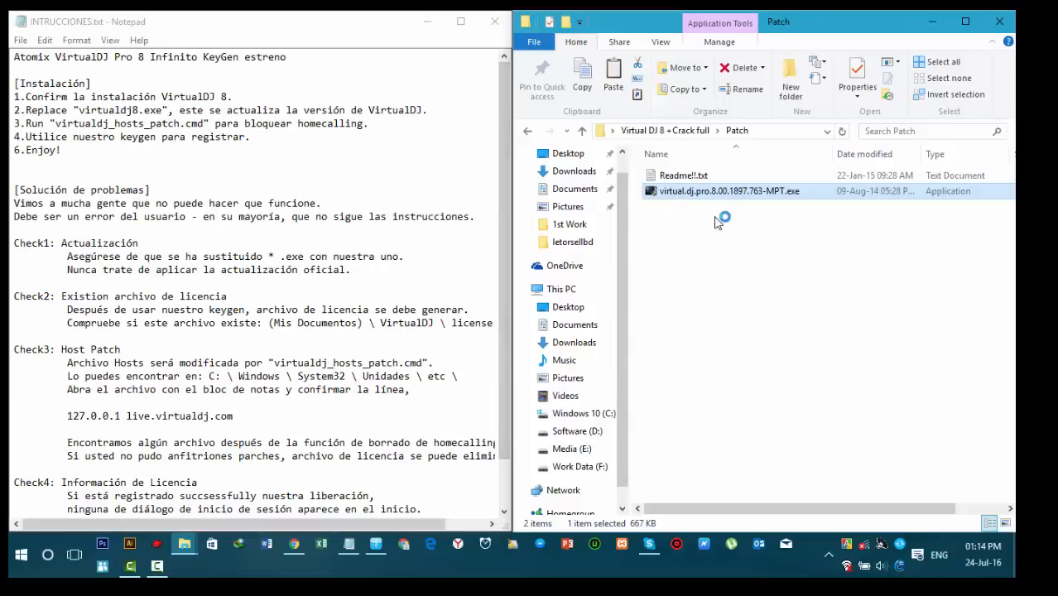
{"action": "mouse_move", "coordinate": [691, 233]}
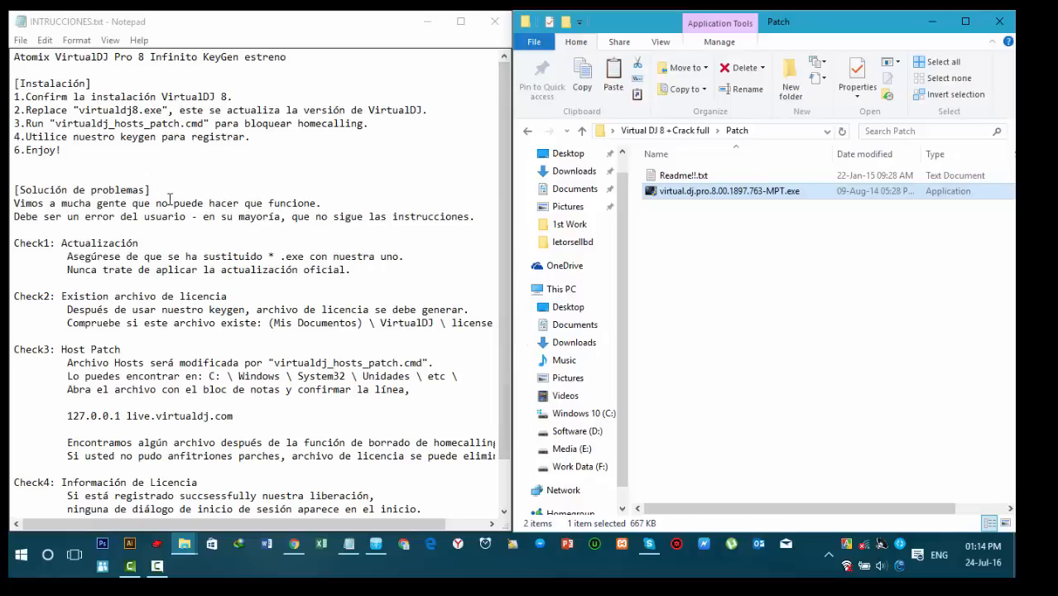
{"action": "mouse_move", "coordinate": [155, 285]}
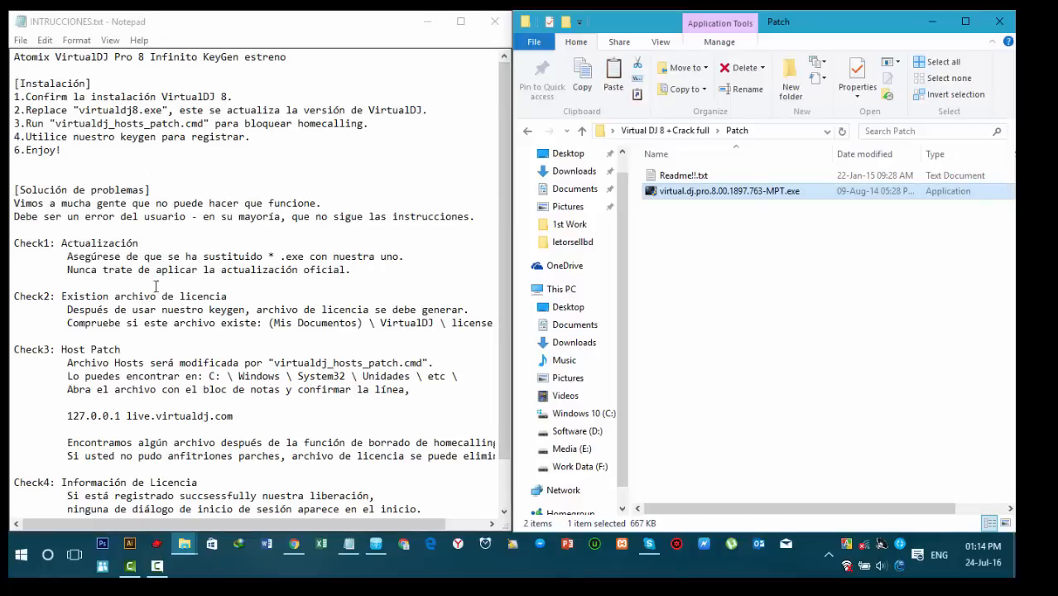
{"action": "double_click", "coordinate": [729, 190]}
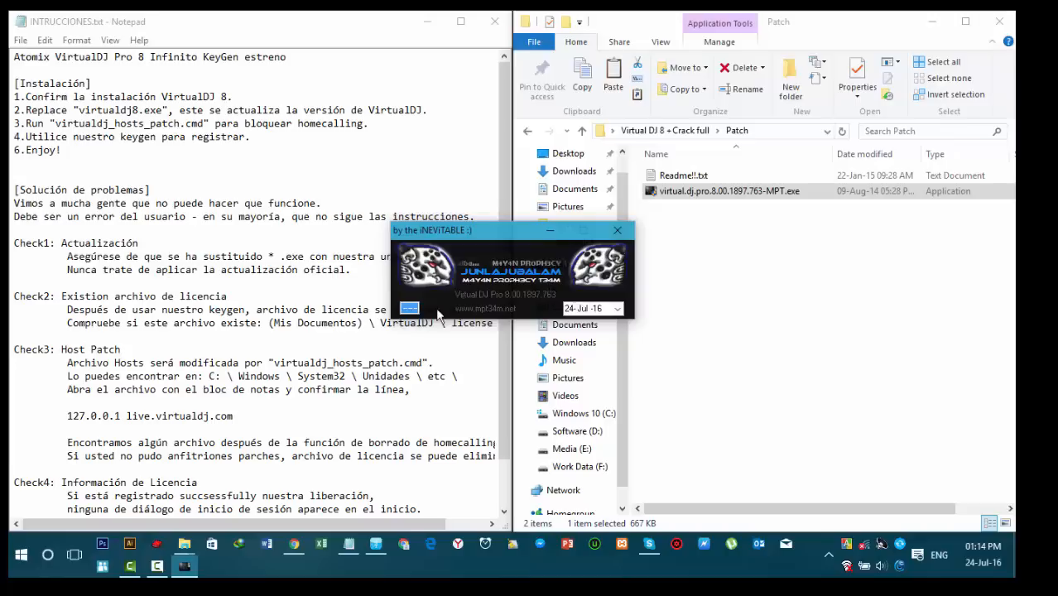
{"action": "mouse_move", "coordinate": [617, 230]}
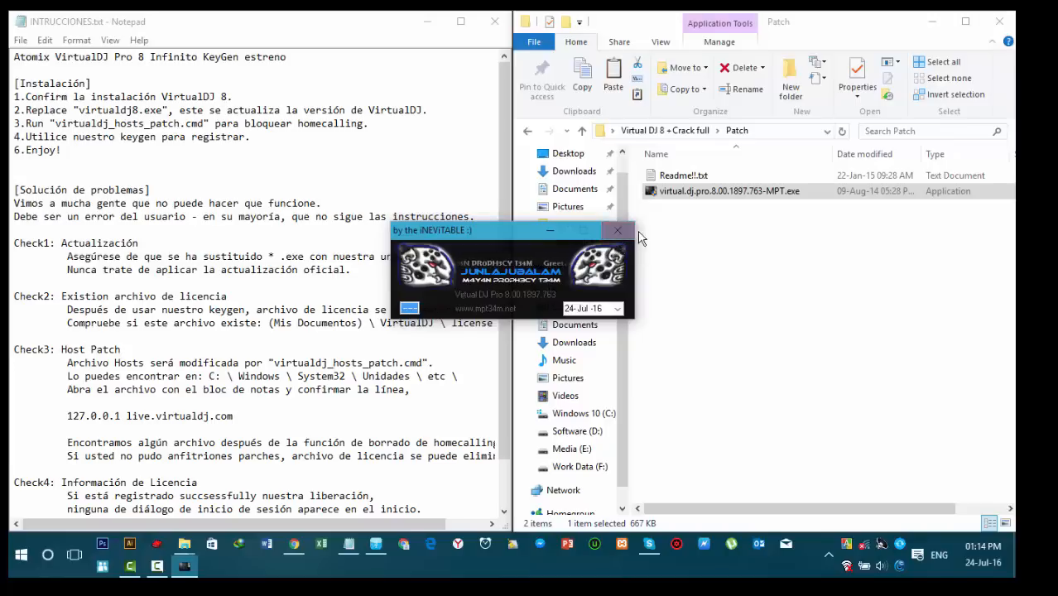
Close the MPT patcher and scroll through the INTRUCCIONES.txt notes in Notepad.
{"action": "left_click", "coordinate": [616, 230]}
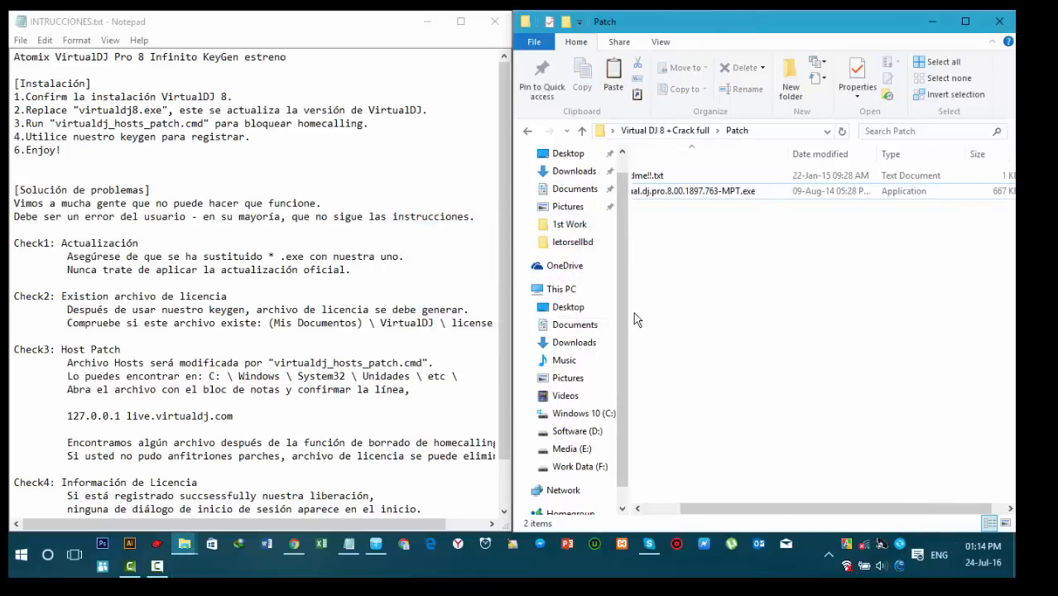
{"action": "scroll", "scroll_direction": "down", "scroll_amount": 3}
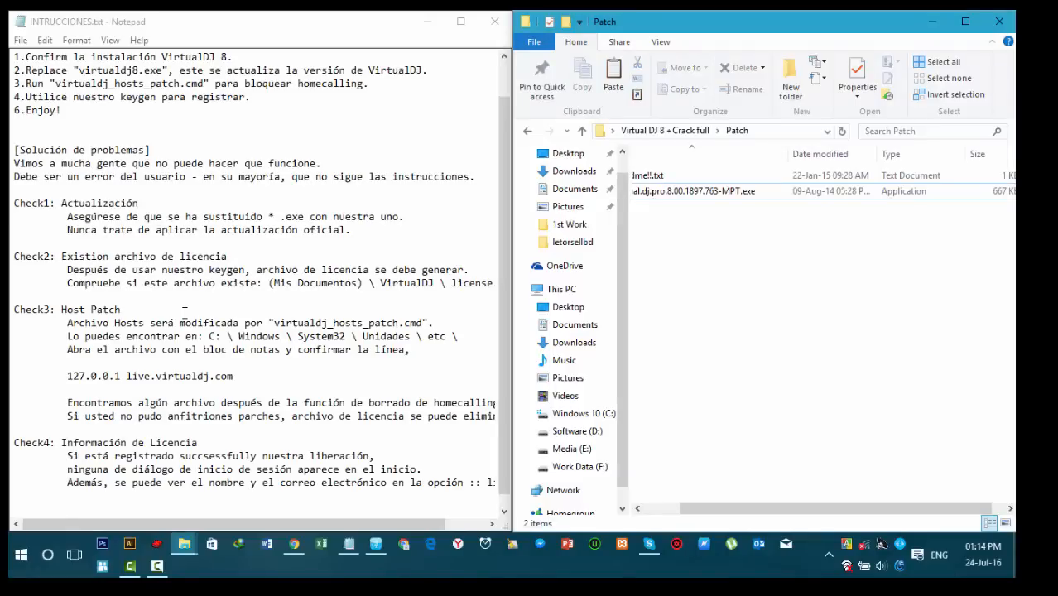
{"action": "mouse_move", "coordinate": [204, 378]}
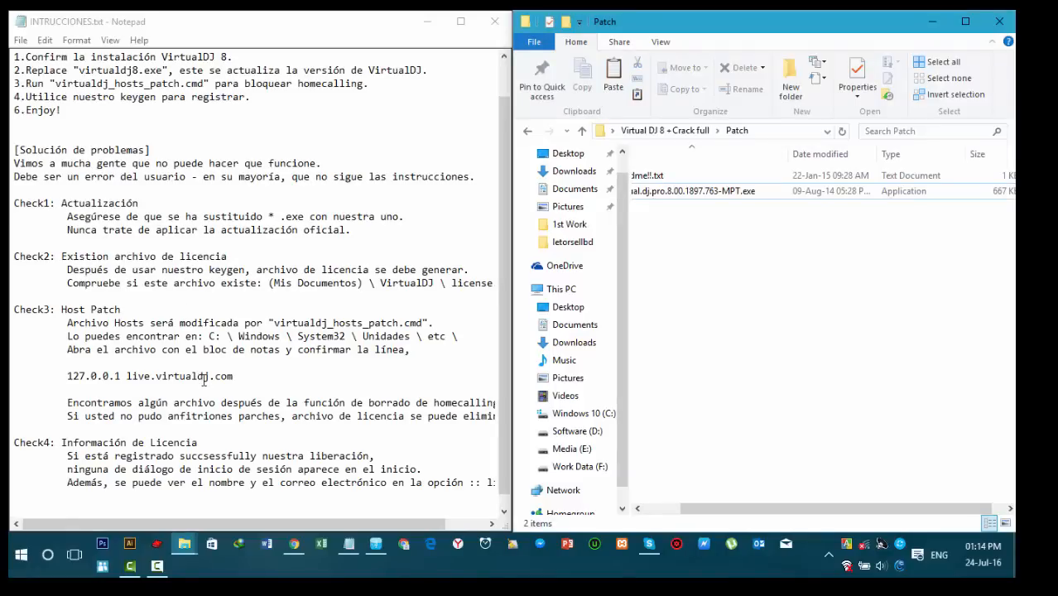
{"action": "scroll", "scroll_direction": "down", "scroll_amount": 3}
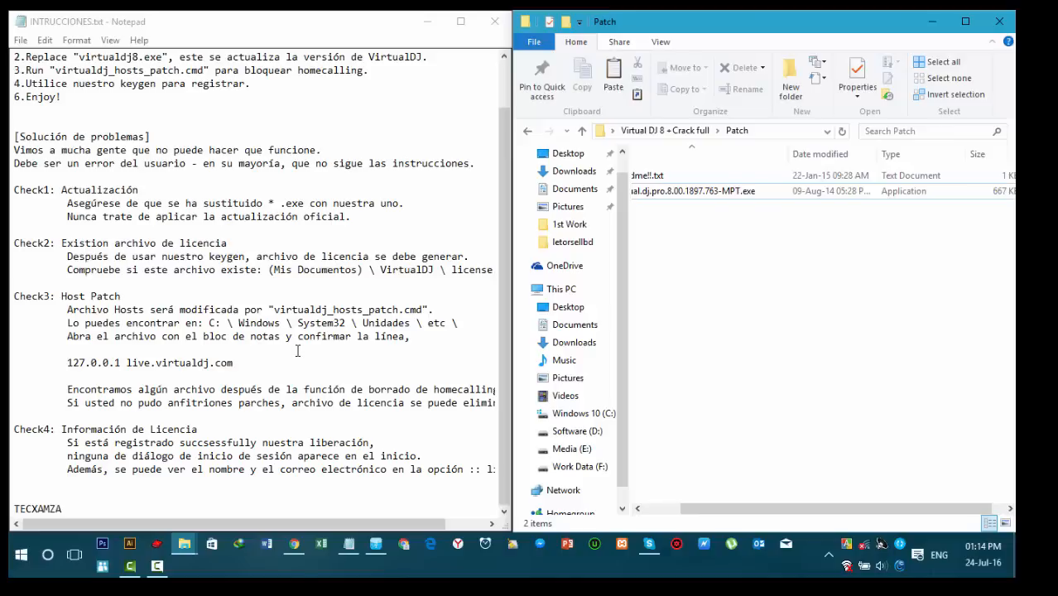
{"action": "mouse_move", "coordinate": [648, 285]}
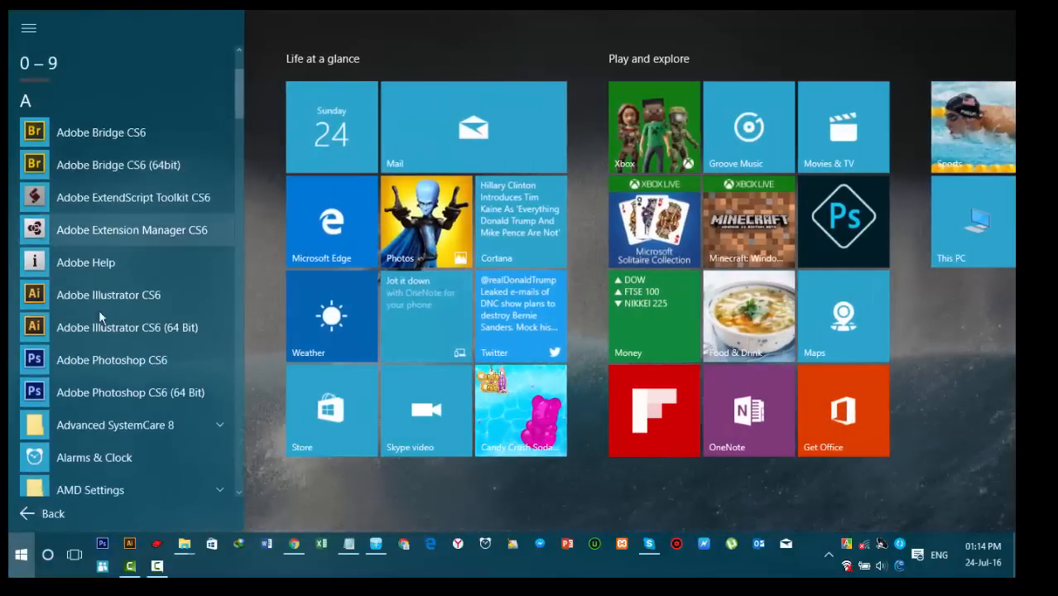
Scroll the Start menu app list from A to S, then launch VirtualDJ 8.
{"action": "scroll", "scroll_direction": "down", "scroll_amount": 3}
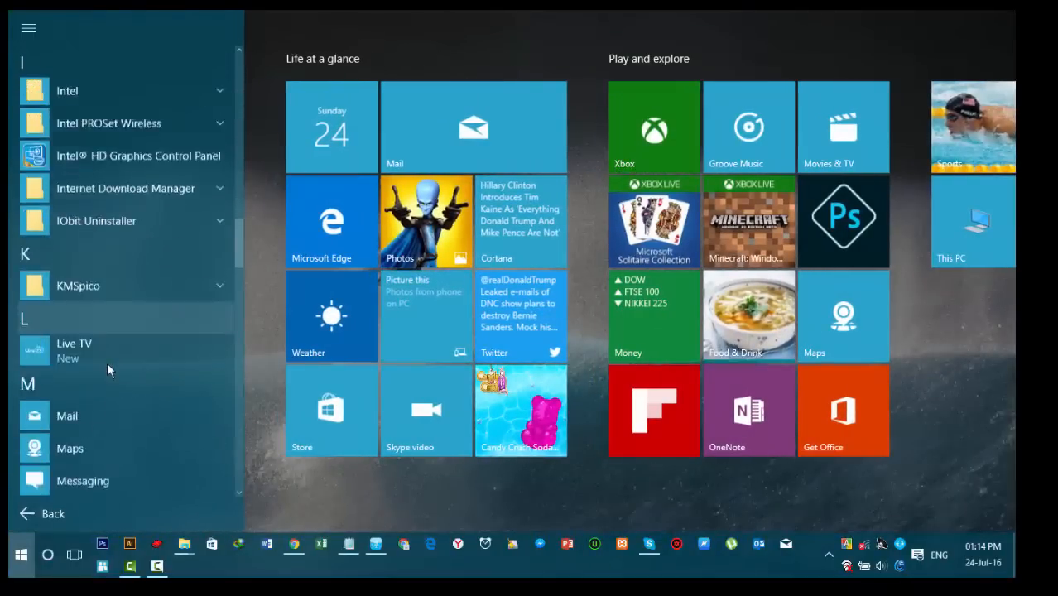
{"action": "scroll", "scroll_direction": "down", "scroll_amount": 3}
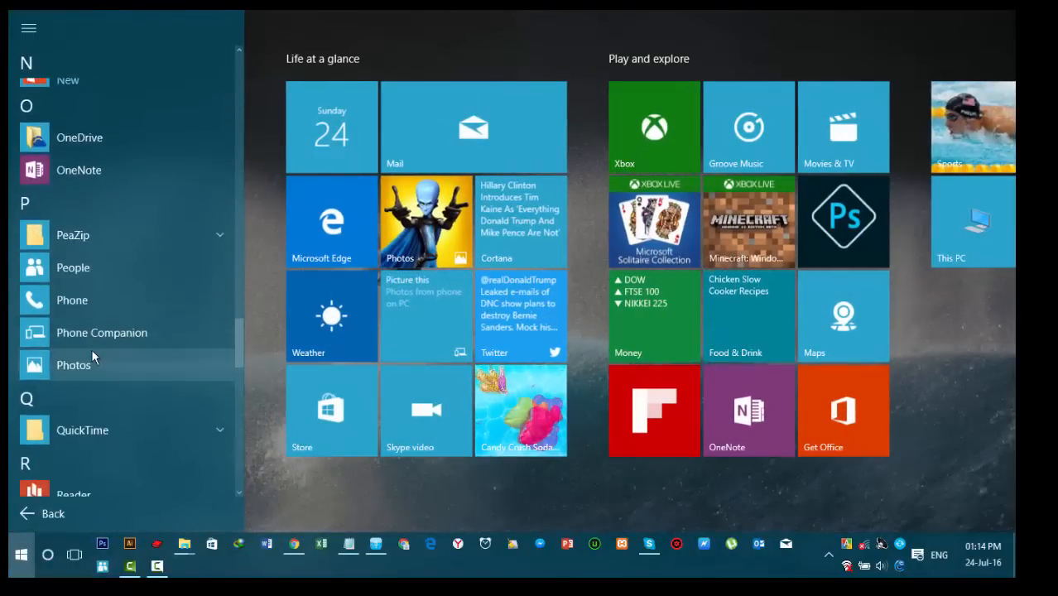
{"action": "scroll", "scroll_direction": "down", "scroll_amount": 3}
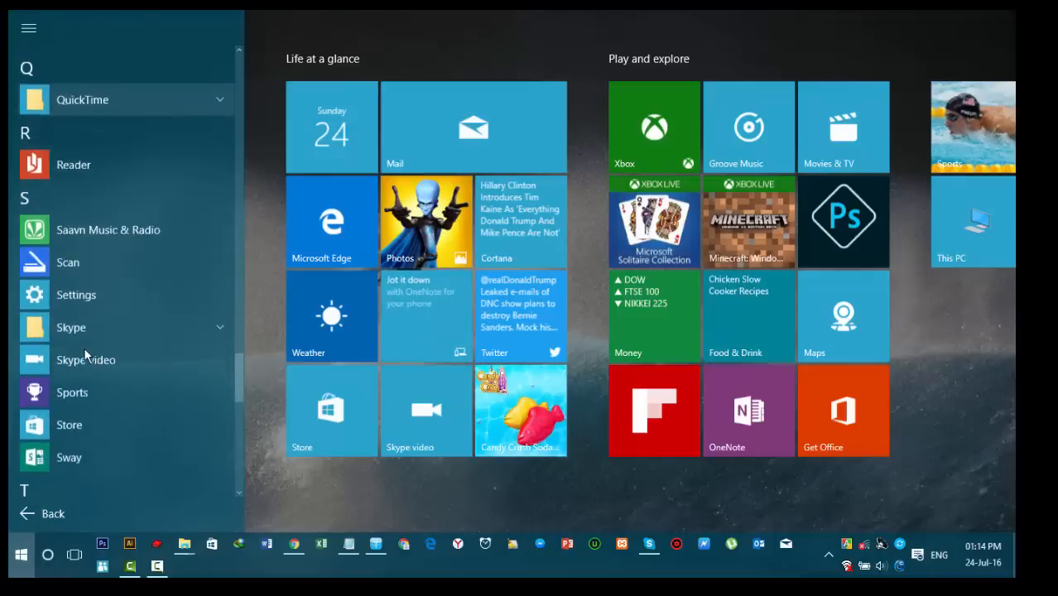
{"action": "scroll", "scroll_direction": "down", "scroll_amount": 3}
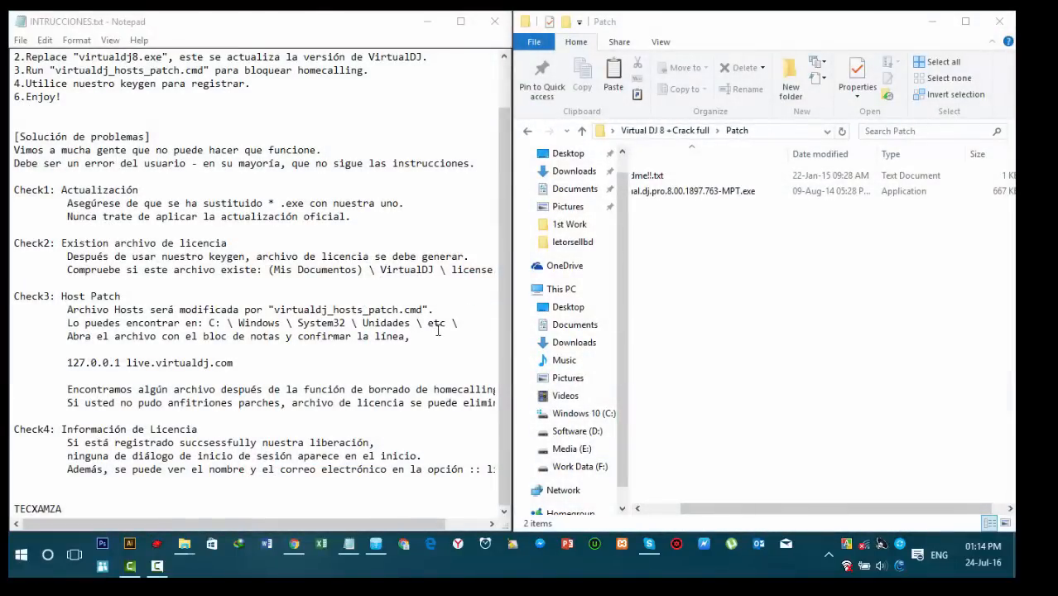
{"action": "double_click", "coordinate": [692, 190]}
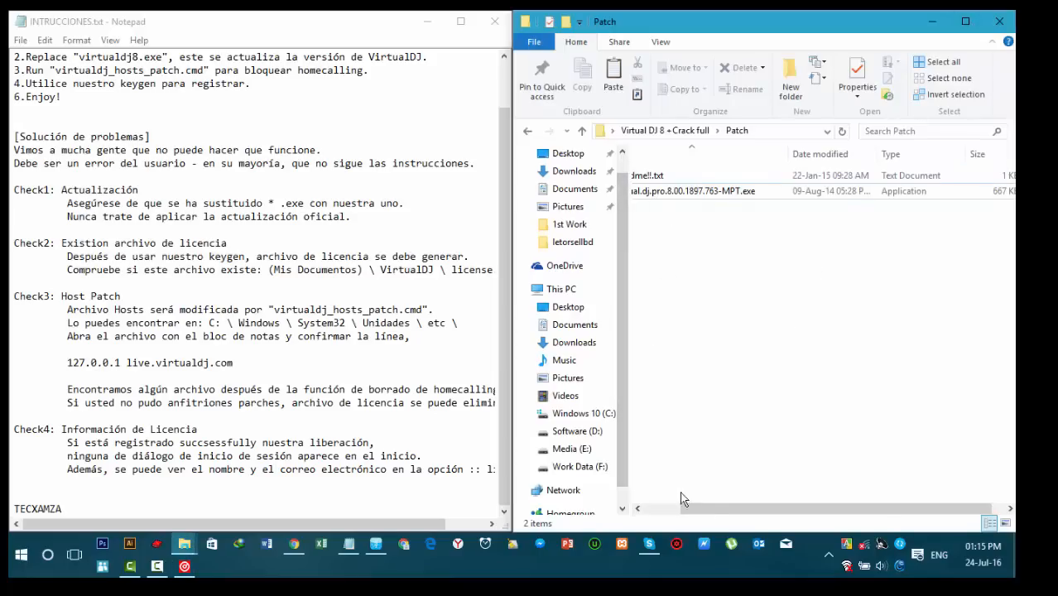
Return to the Crack folder and run VDJ8ProInf_KeyGen.exe.
{"action": "left_click", "coordinate": [581, 130]}
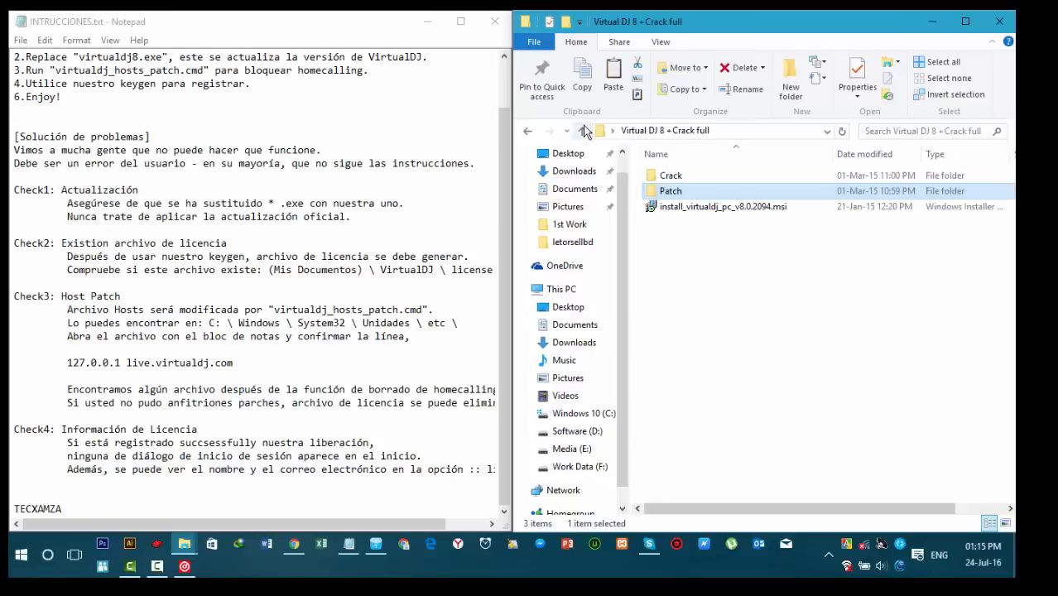
{"action": "double_click", "coordinate": [671, 175]}
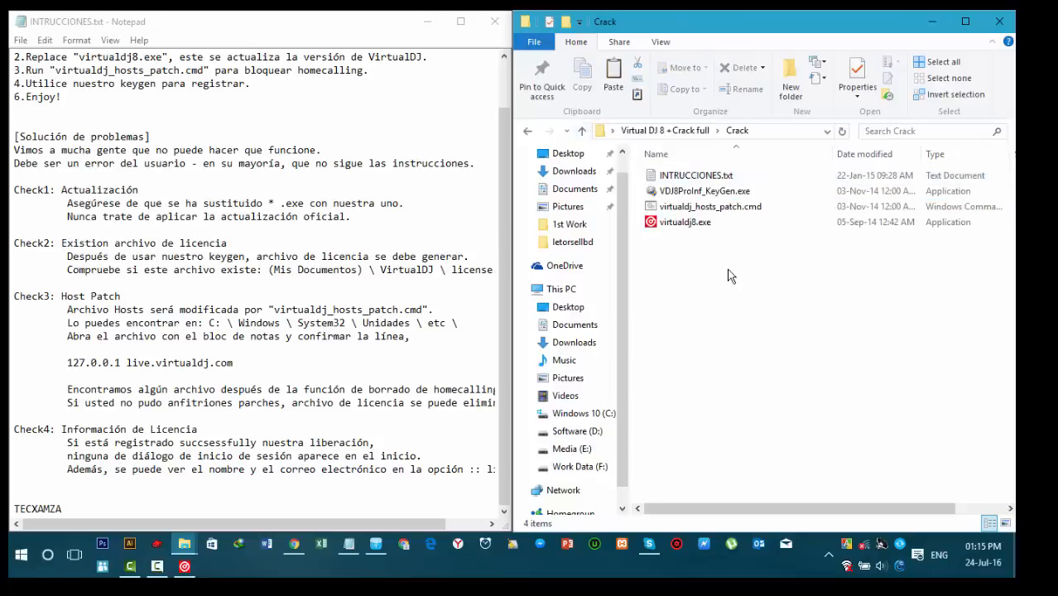
{"action": "left_click", "coordinate": [709, 206]}
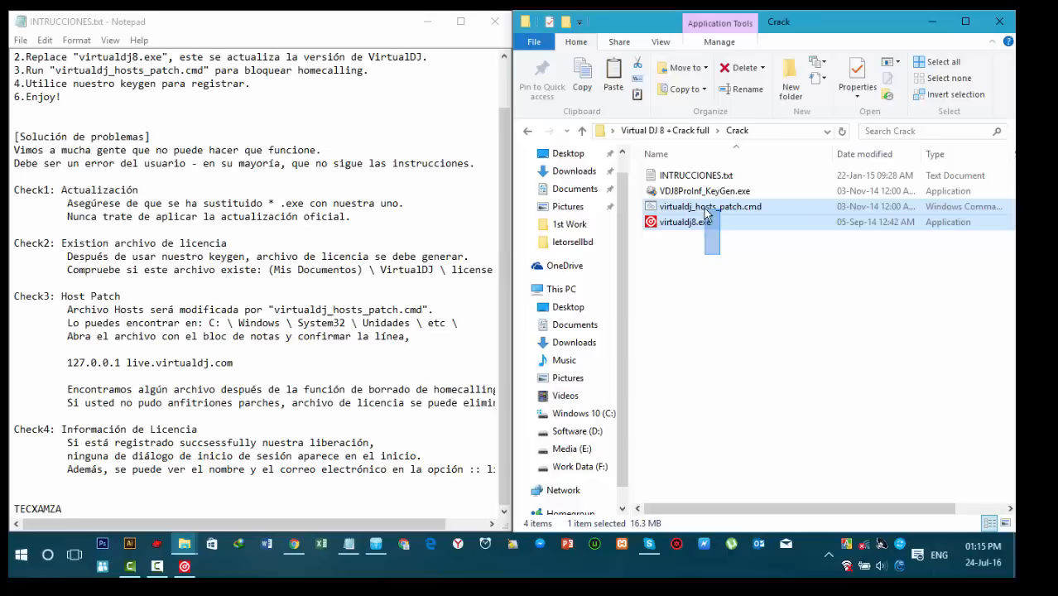
{"action": "left_click", "coordinate": [705, 190]}
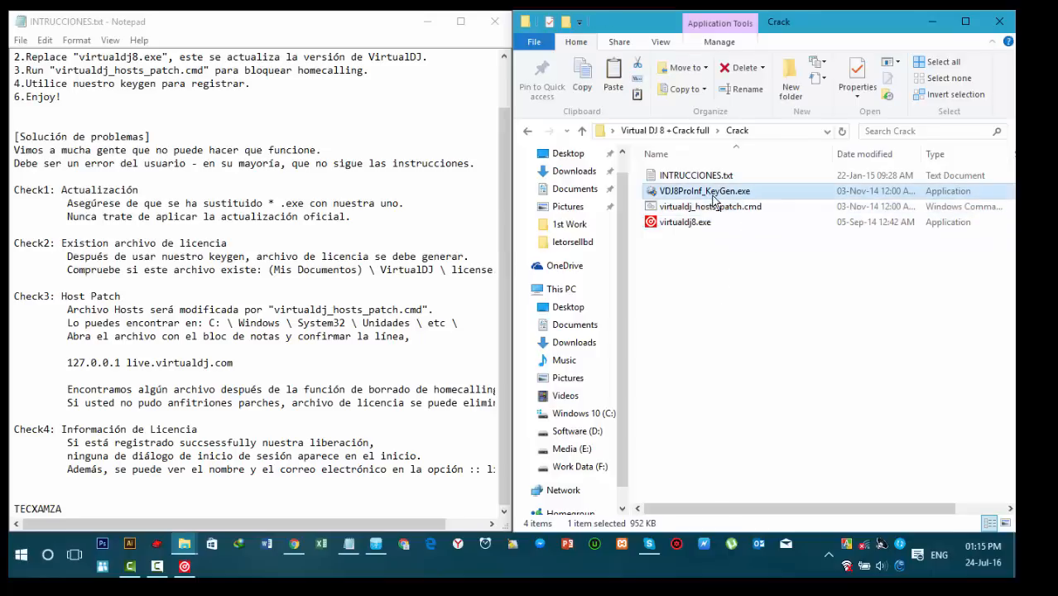
{"action": "double_click", "coordinate": [704, 190]}
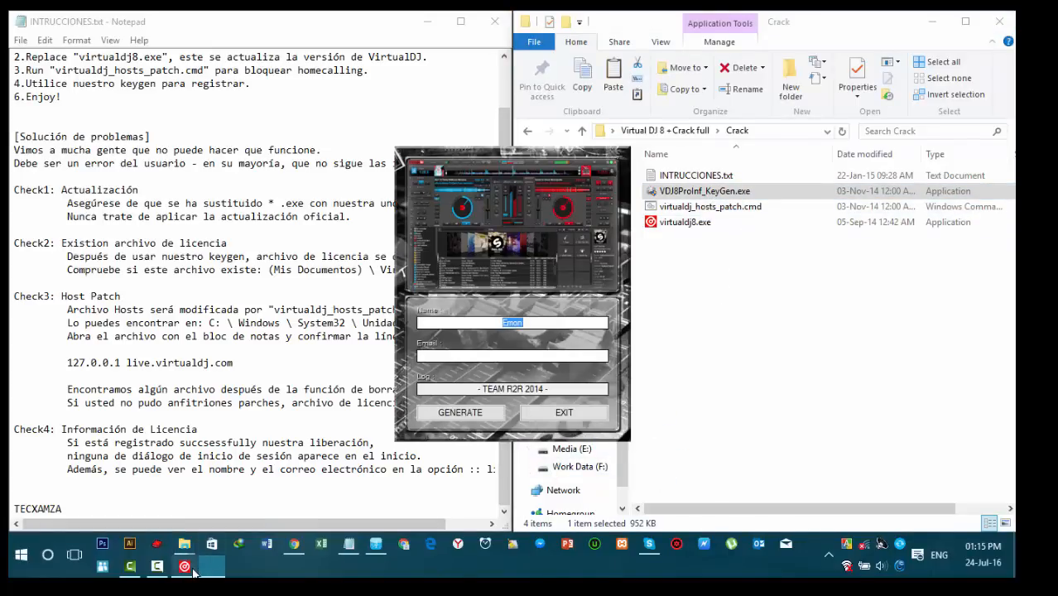
{"action": "left_click", "coordinate": [211, 567]}
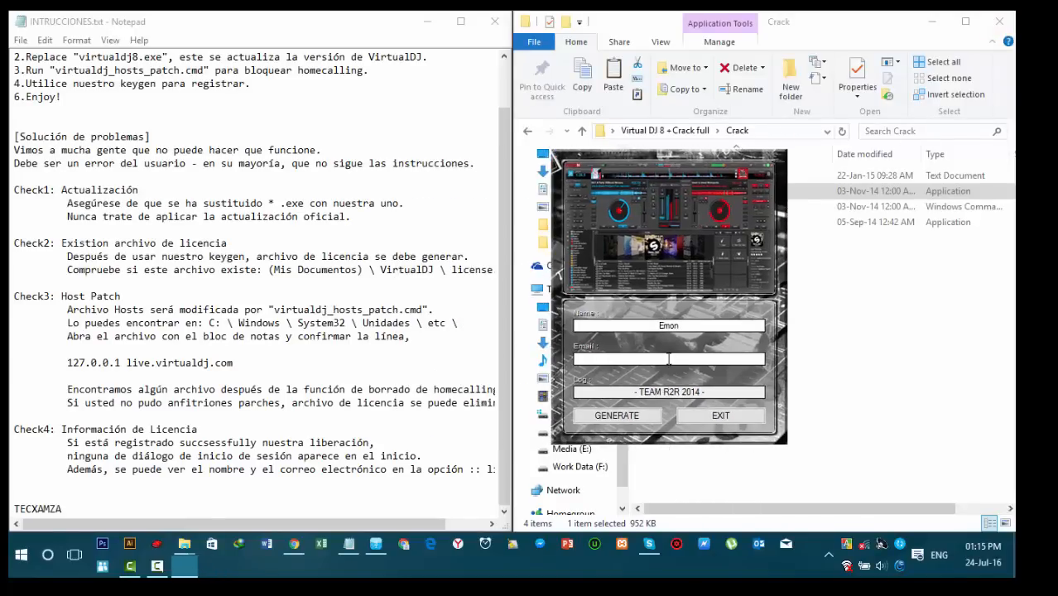
{"action": "left_click", "coordinate": [616, 415]}
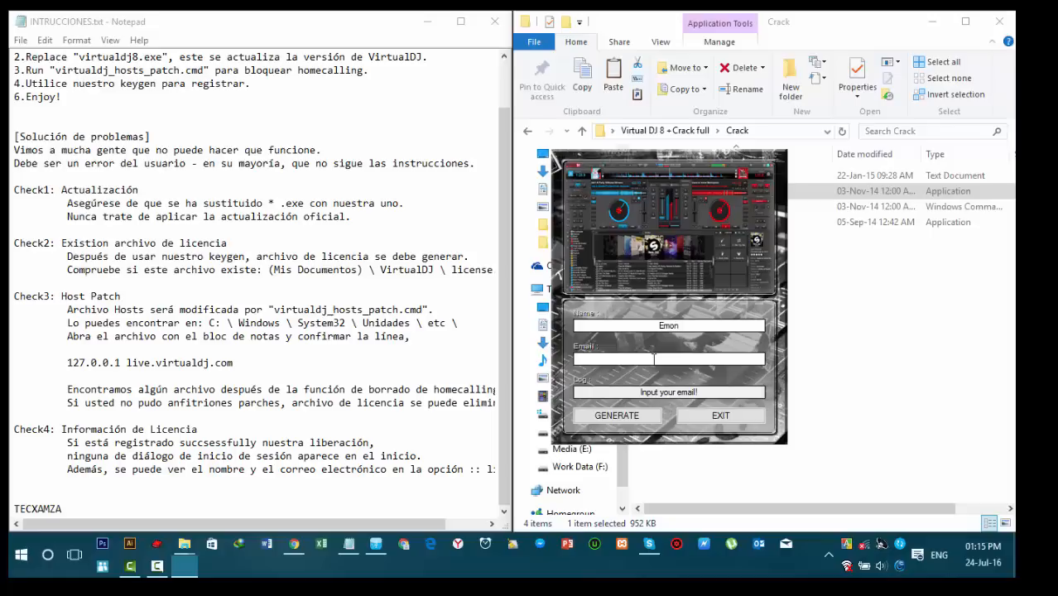
{"action": "type", "text": "imranul."}
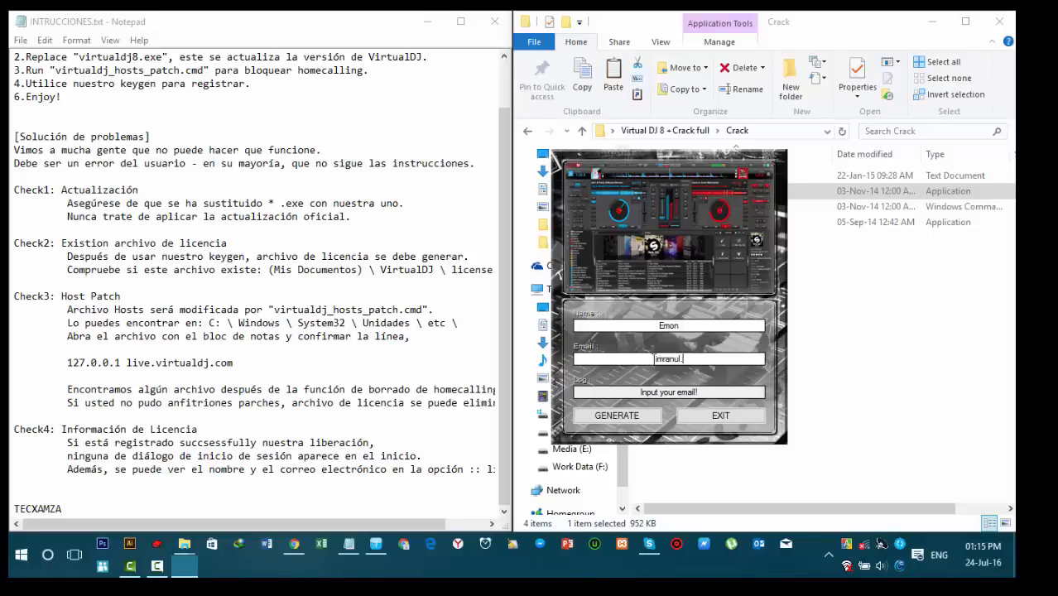
{"action": "type", "text": "hasn@"}
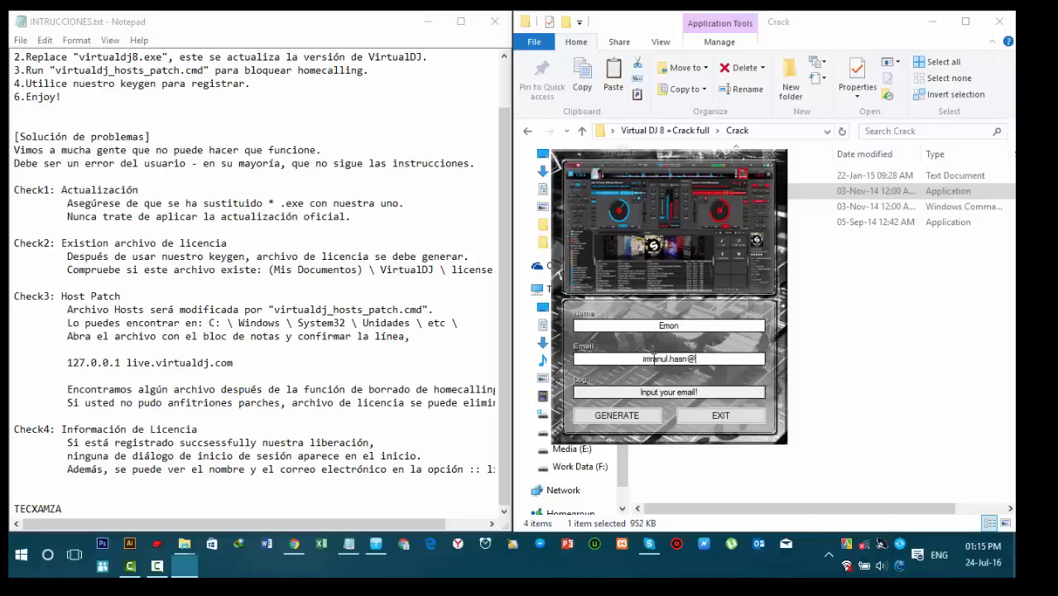
{"action": "type", "text": "@gmail.com"}
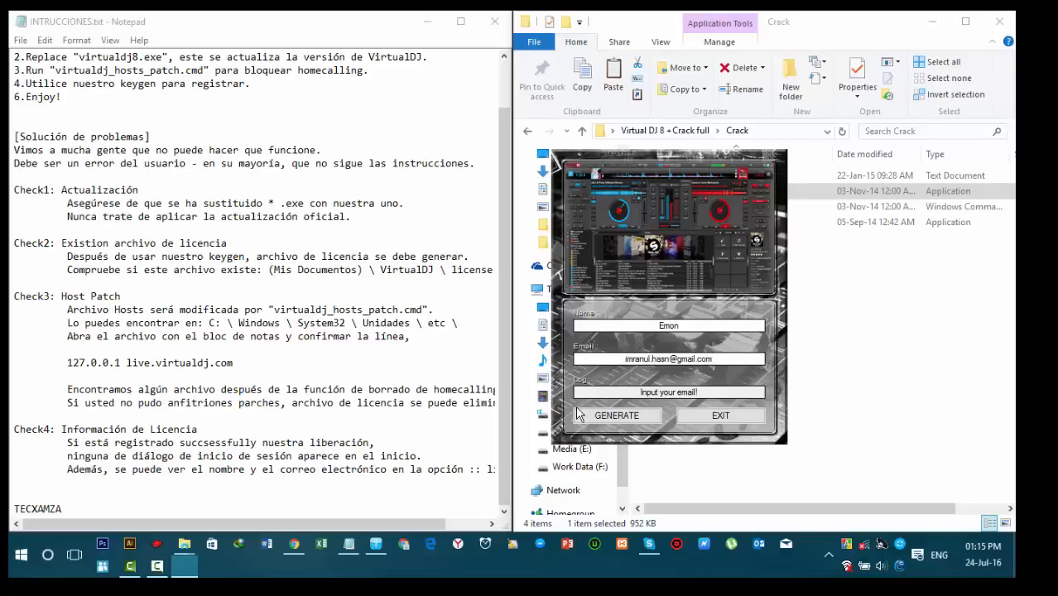
Generate the license until 'Product has been activated!', then exit and dismiss the release notice.
{"action": "left_click", "coordinate": [616, 415]}
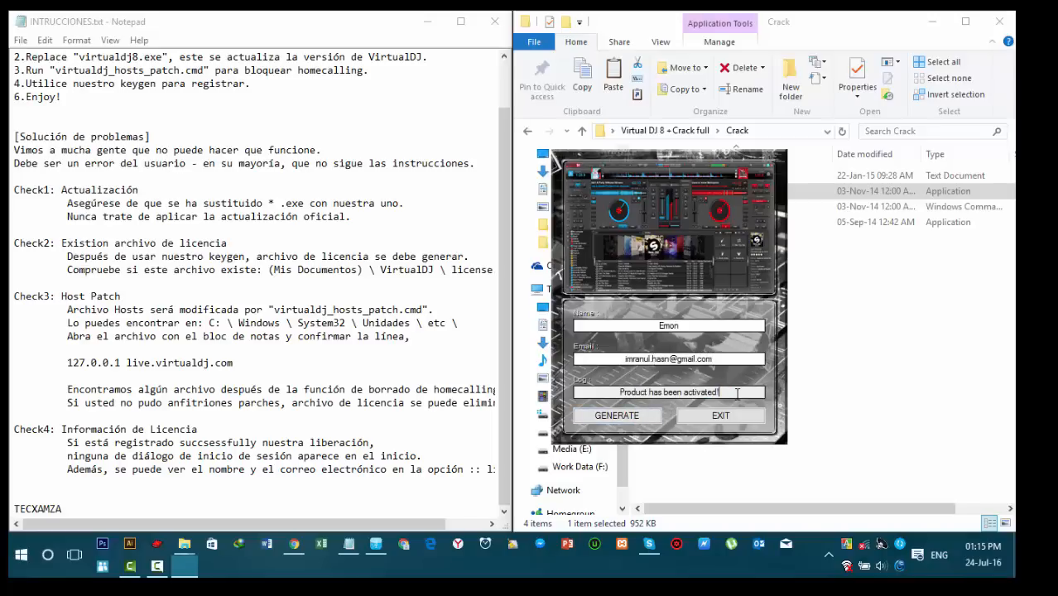
{"action": "left_click", "coordinate": [616, 415]}
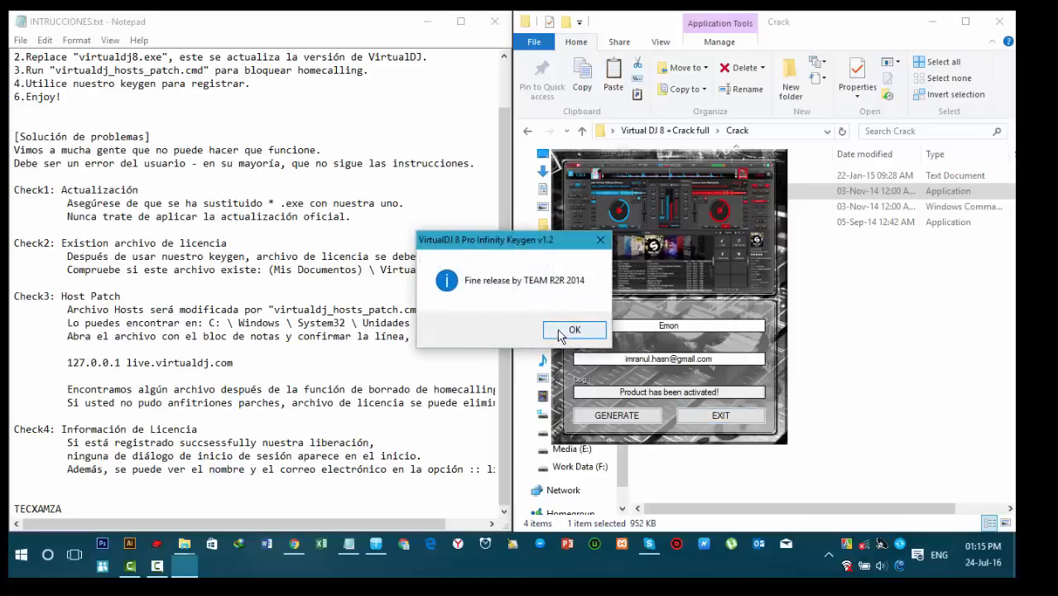
{"action": "left_click", "coordinate": [574, 329]}
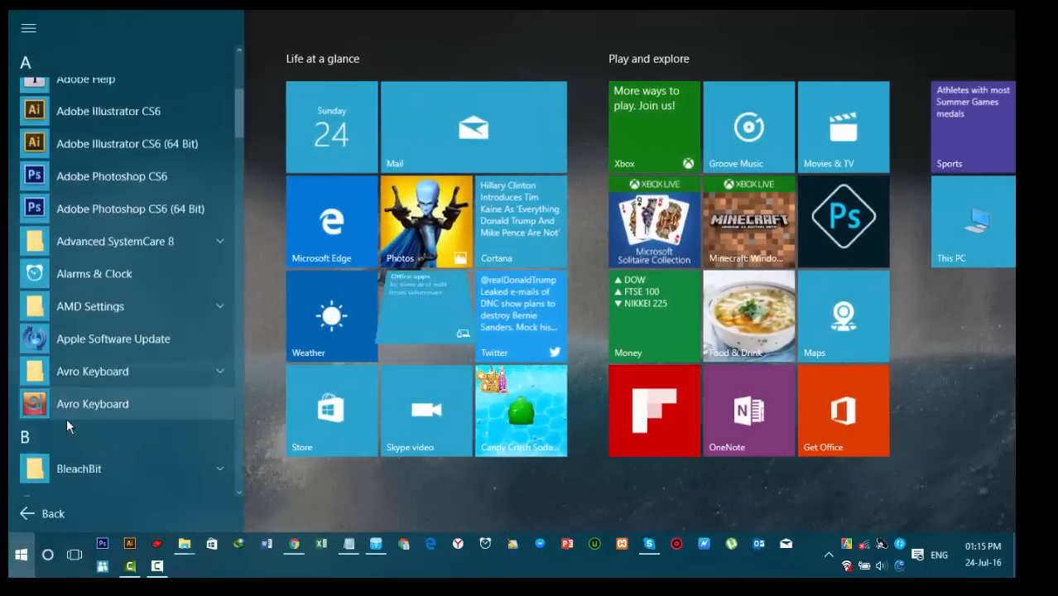
Scroll the Start Menu's All apps list down to the V section to reach VirtualDJ 8.
{"action": "scroll", "scroll_direction": "down", "scroll_amount": 3}
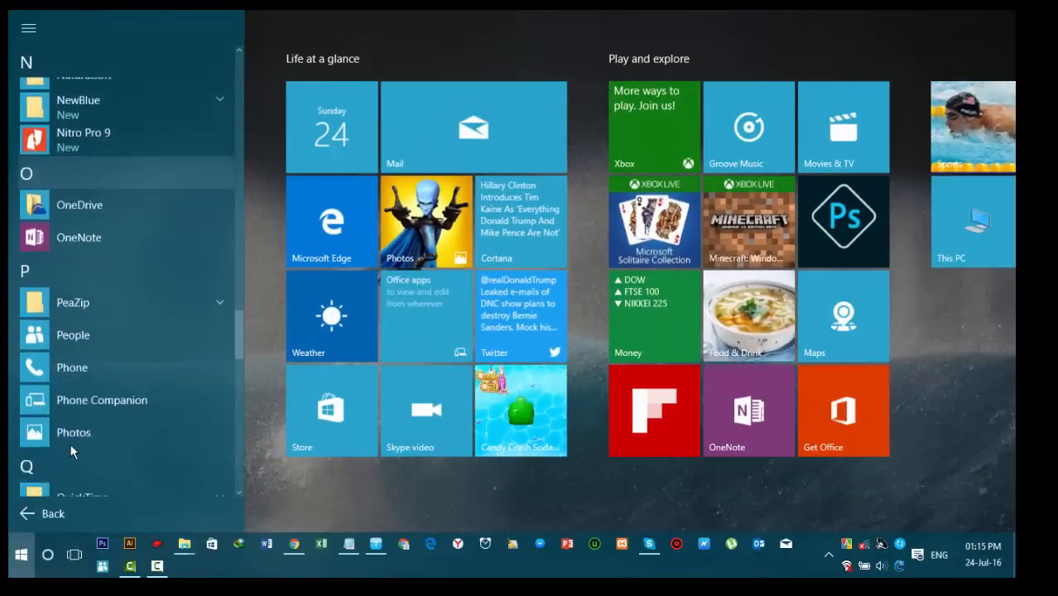
{"action": "scroll", "scroll_direction": "down", "scroll_amount": 3}
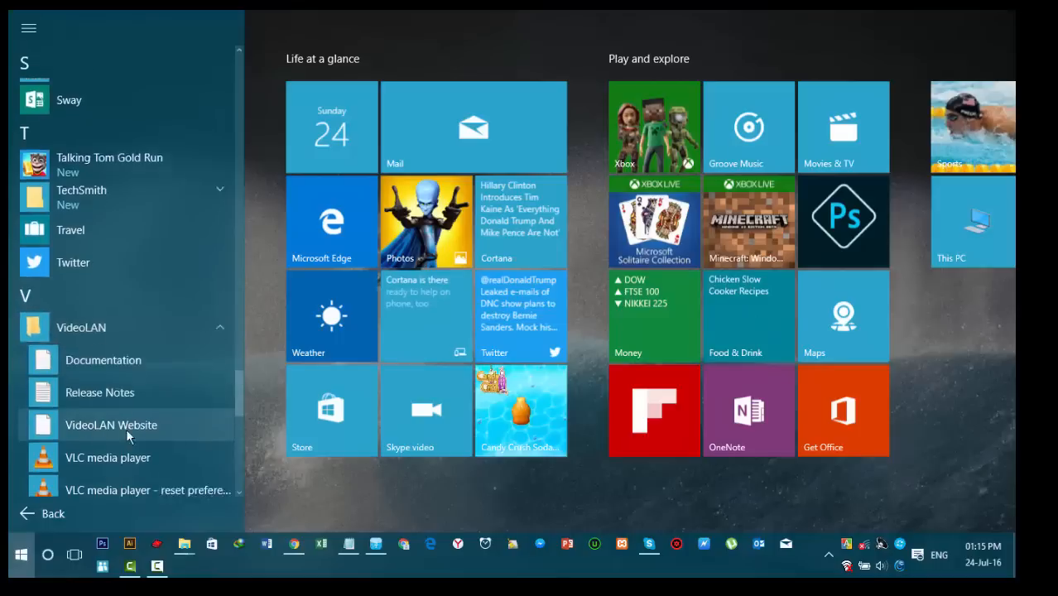
{"action": "scroll", "scroll_direction": "down", "scroll_amount": 3}
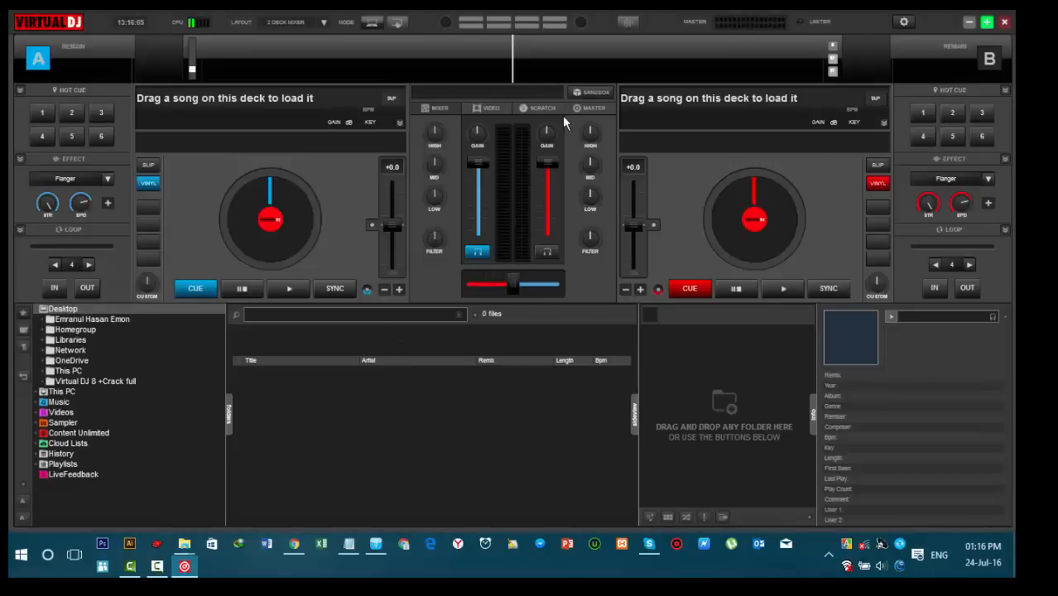
{"action": "mouse_move", "coordinate": [488, 329]}
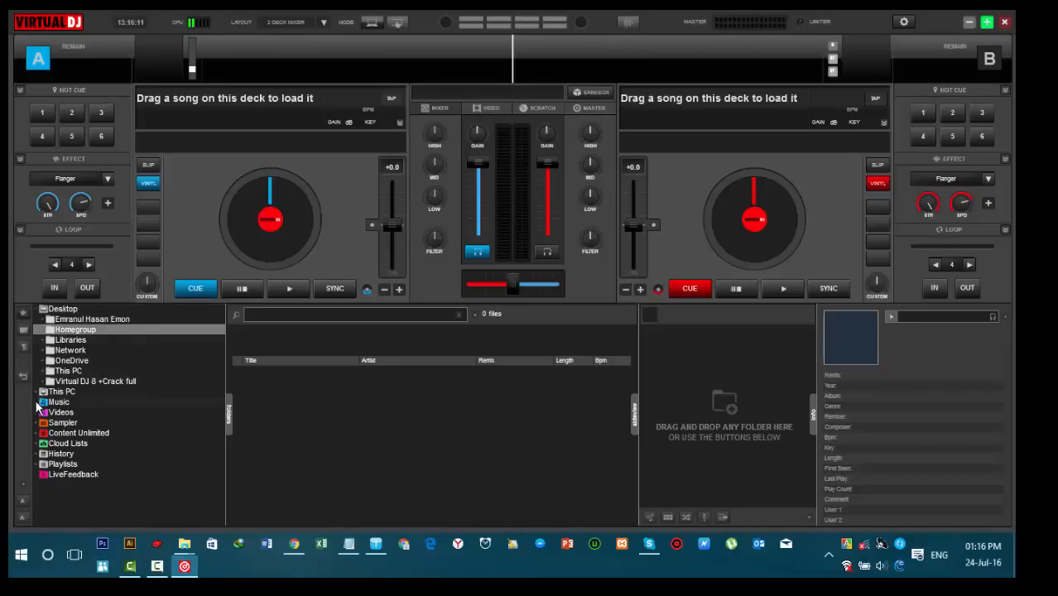
Expand Sampler, preview the Explosion and Laugh Audio samples, then view Recordings and Instruments.
{"action": "left_click", "coordinate": [62, 422]}
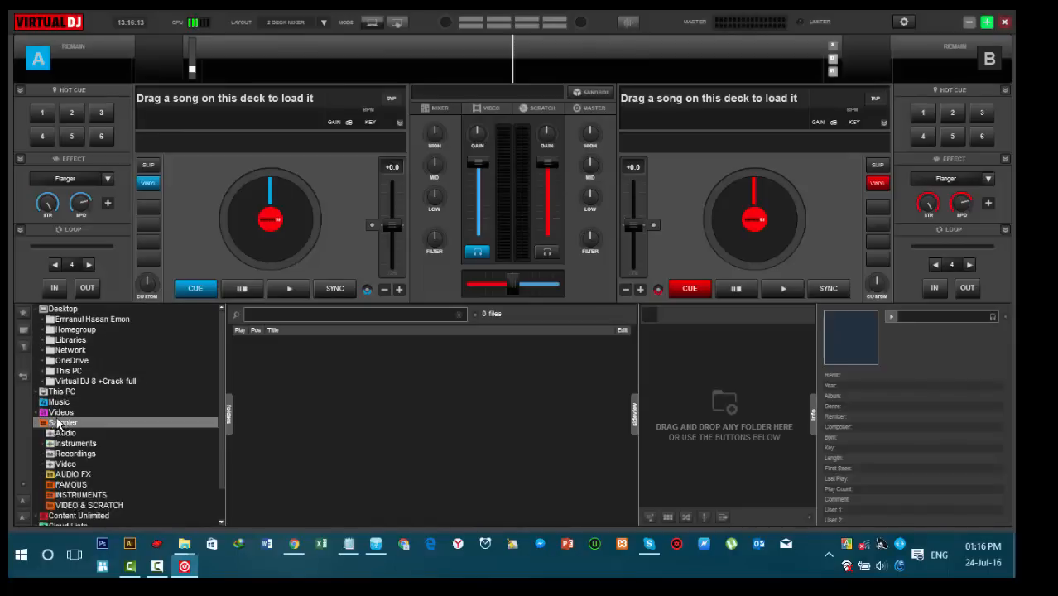
{"action": "left_click", "coordinate": [63, 422]}
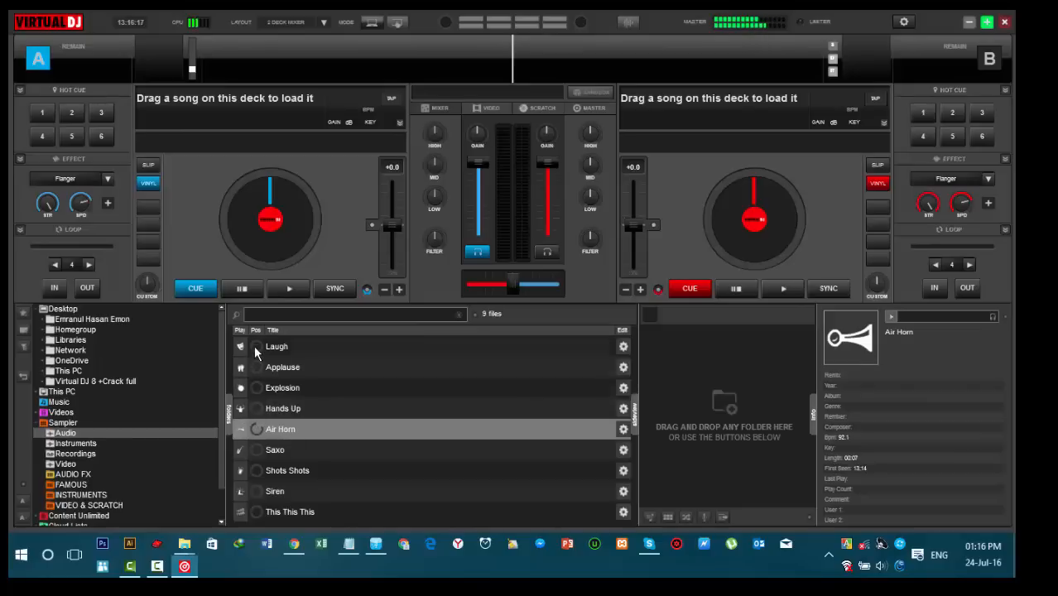
{"action": "left_click", "coordinate": [283, 387]}
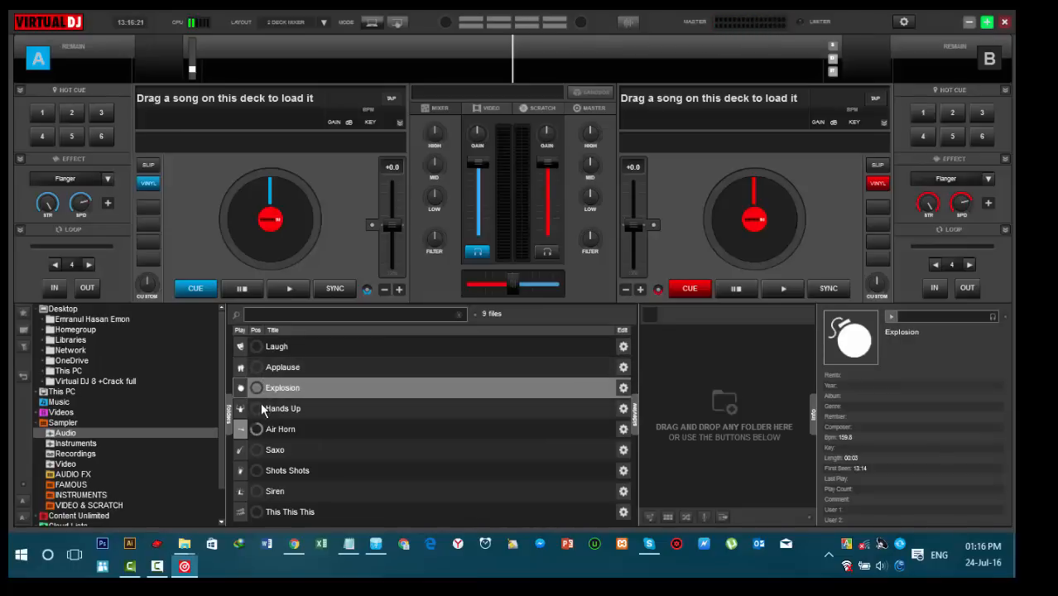
{"action": "left_click", "coordinate": [277, 346]}
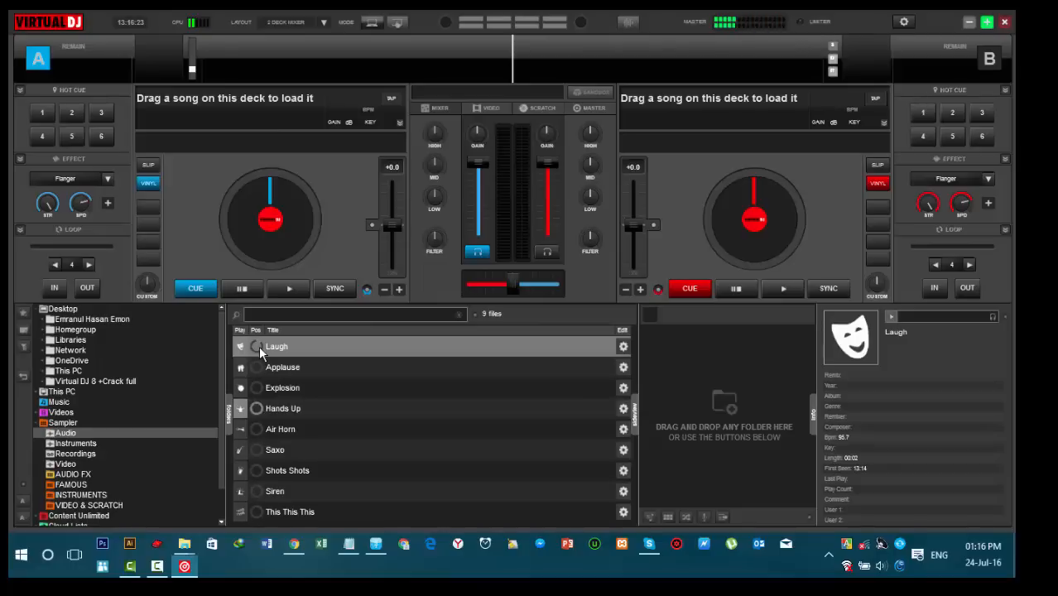
{"action": "left_click", "coordinate": [75, 454]}
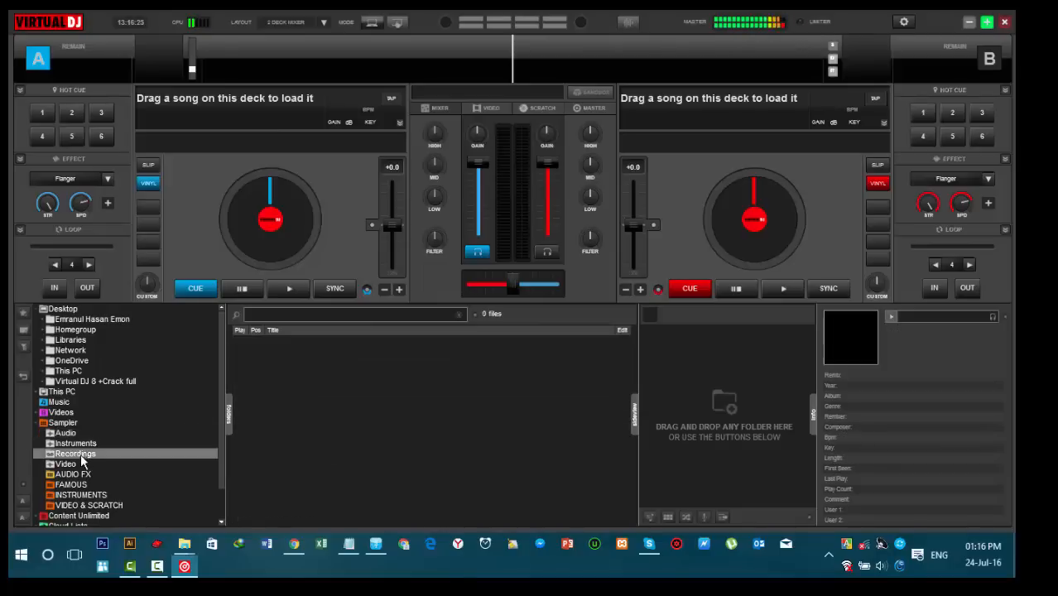
{"action": "left_click", "coordinate": [74, 442]}
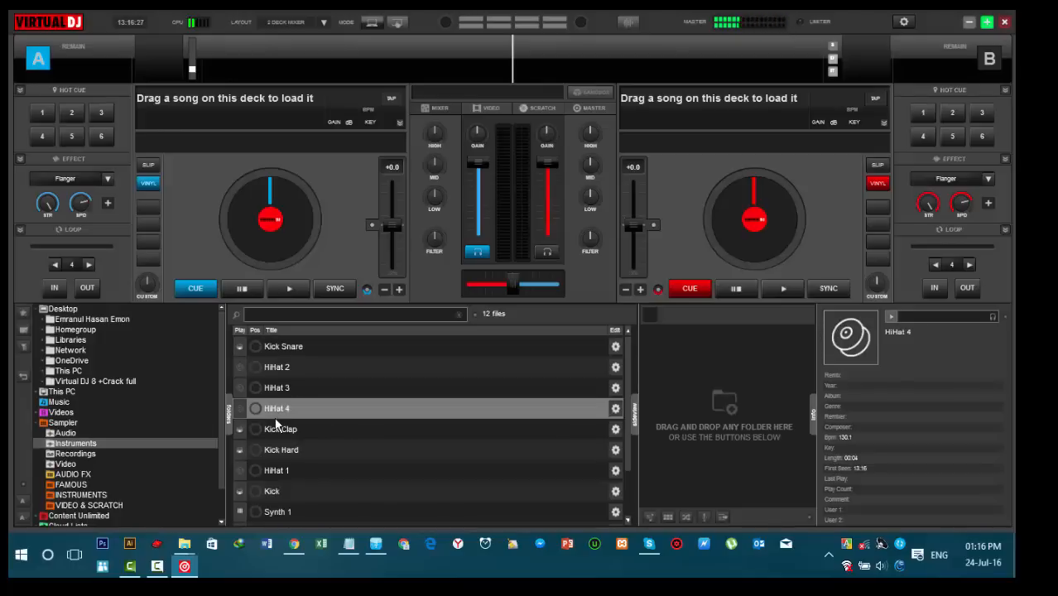